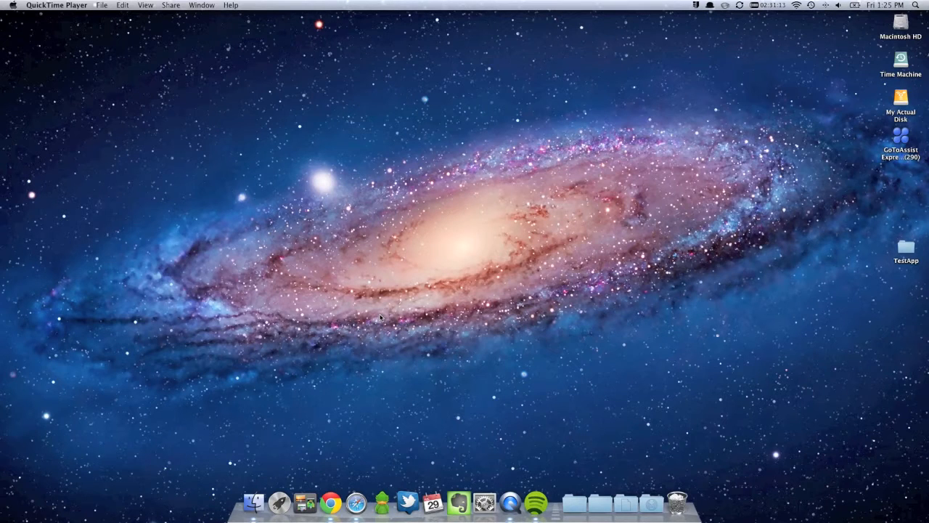
mouse_move(723, 227)
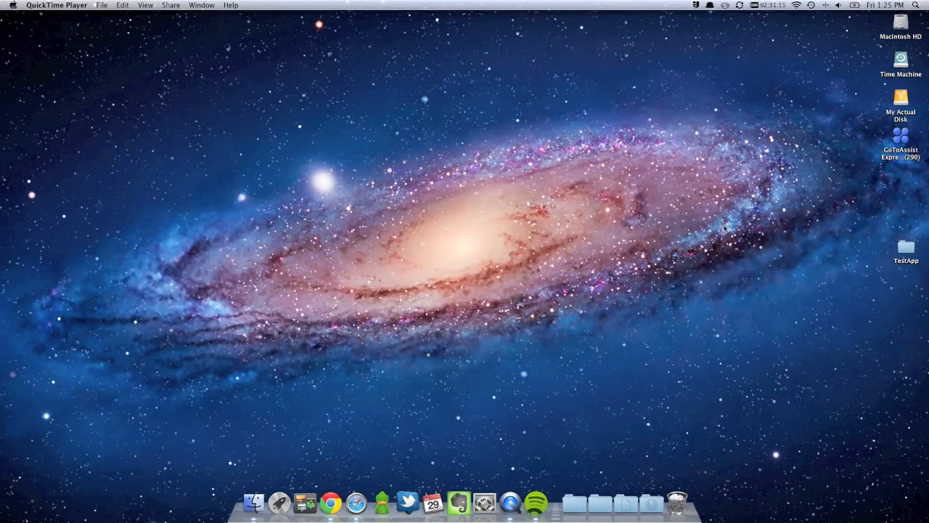
mouse_move(486, 215)
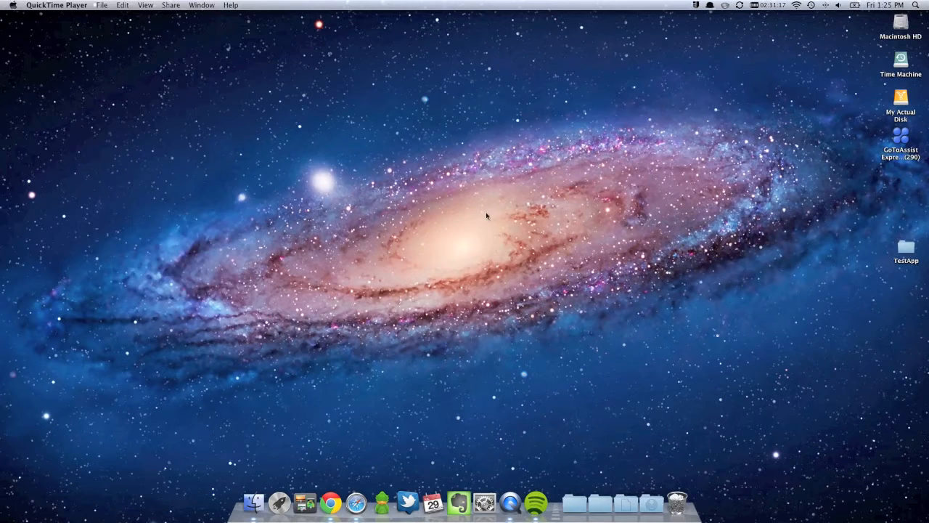
mouse_move(583, 142)
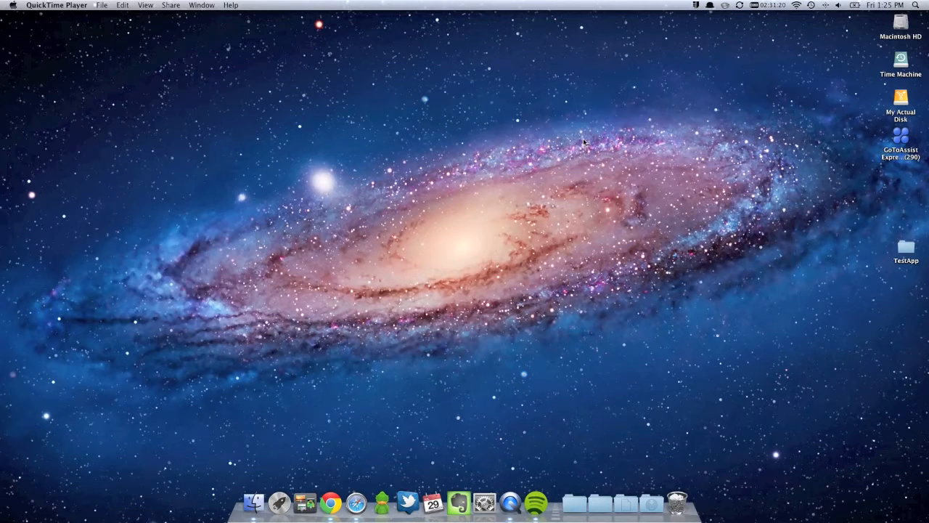
mouse_move(297, 473)
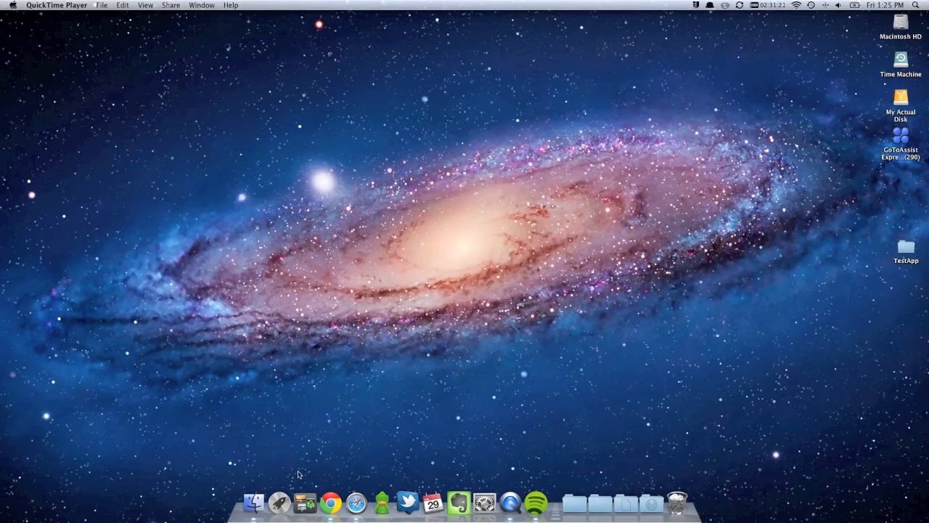
mouse_move(225, 452)
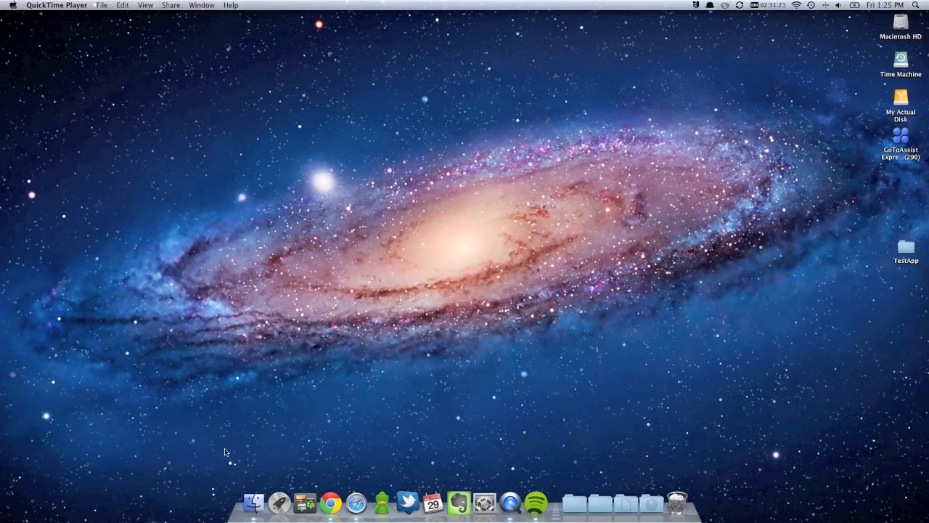
mouse_move(480, 273)
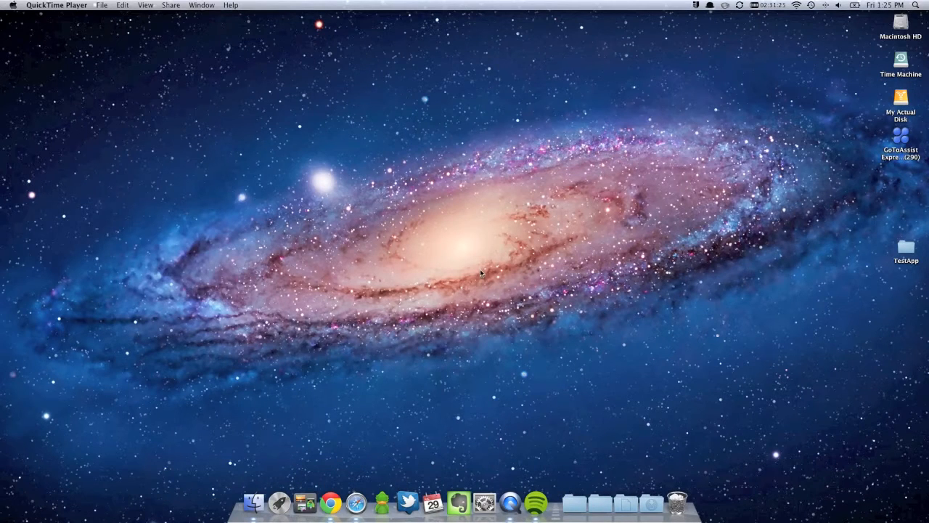
mouse_move(289, 482)
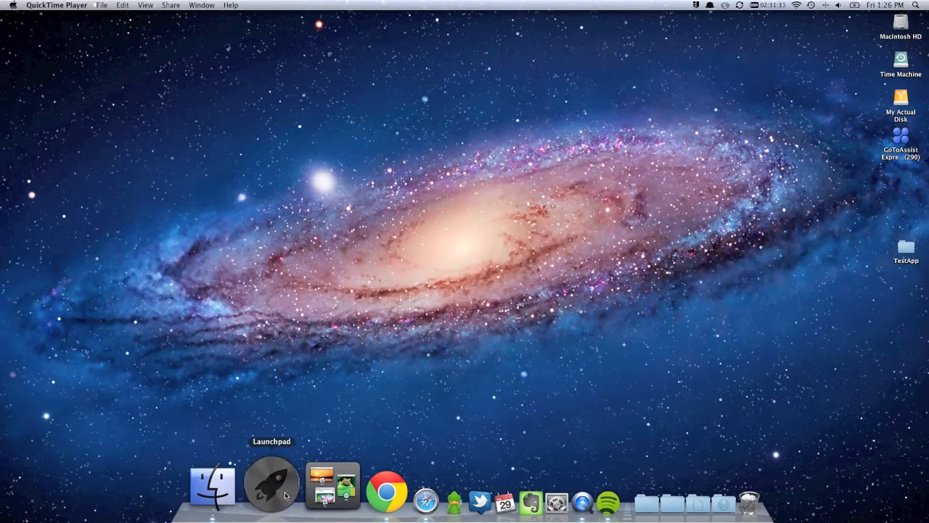
Show and dismiss the Launchpad app grid, then bring up Mission Control's overview of all desktops
left_click(270, 482)
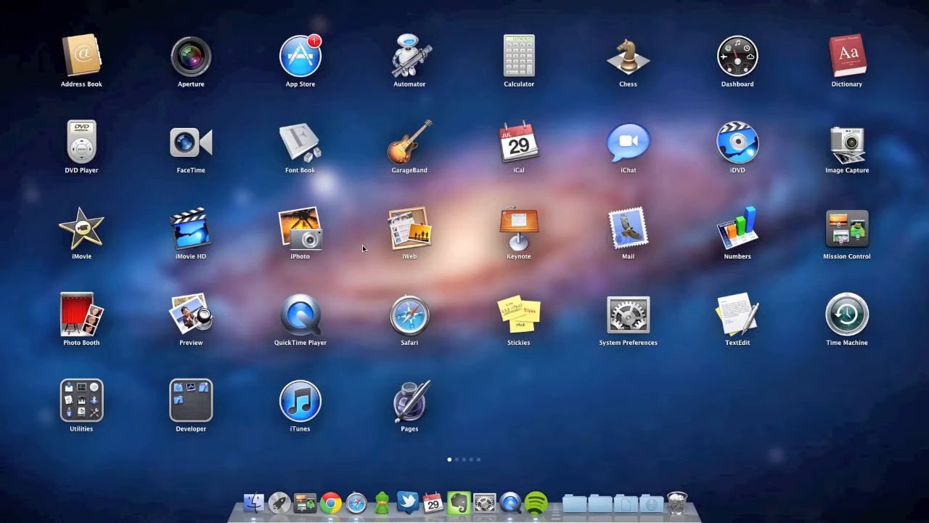
mouse_move(346, 193)
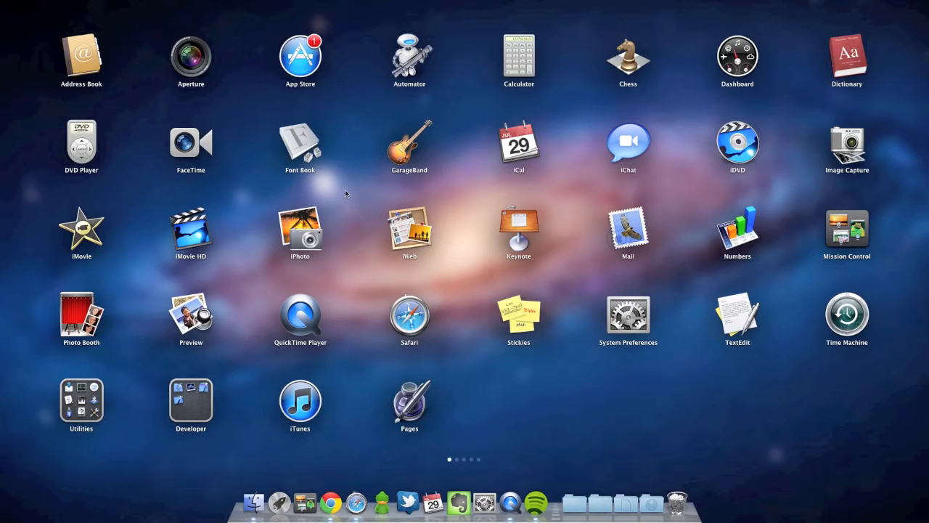
mouse_move(433, 215)
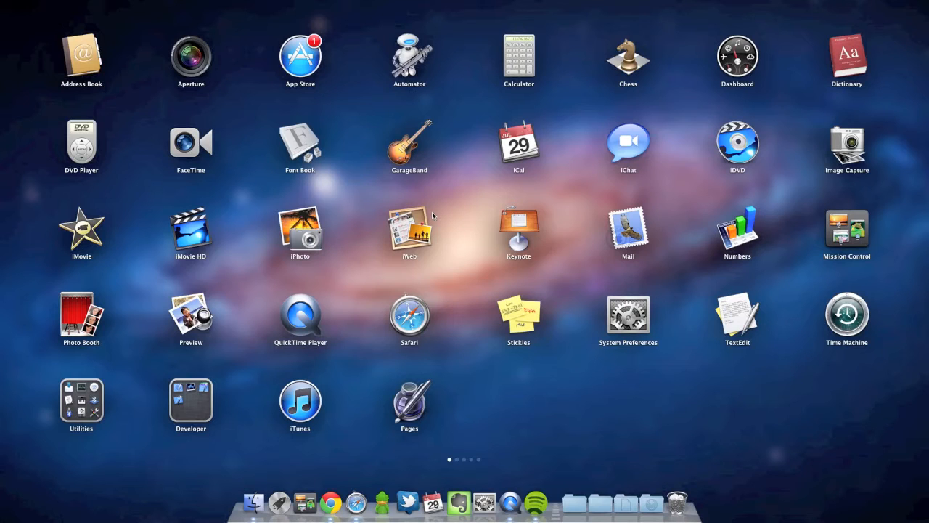
mouse_move(447, 273)
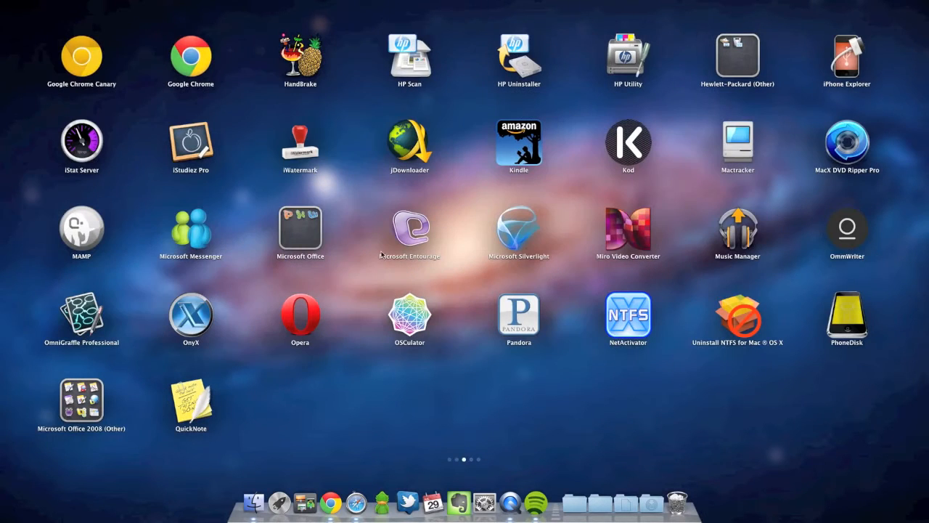
left_click(299, 229)
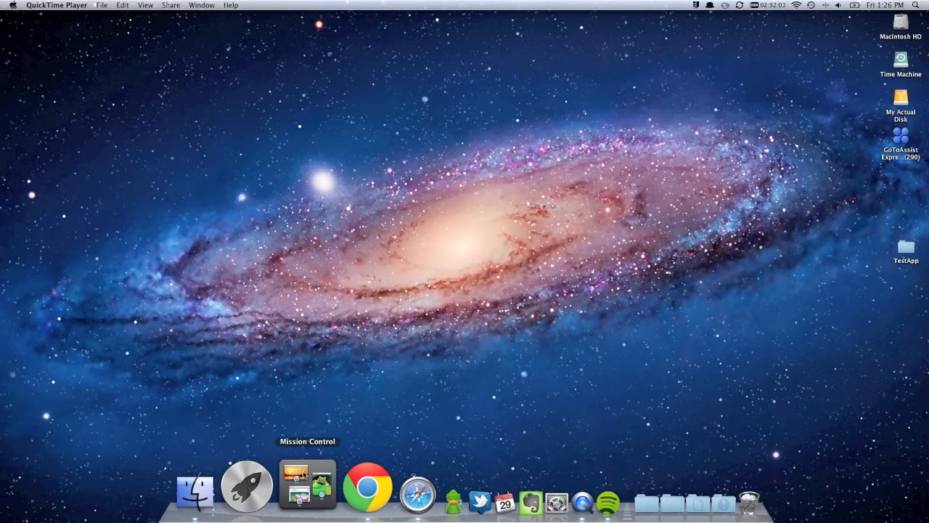
left_click(307, 485)
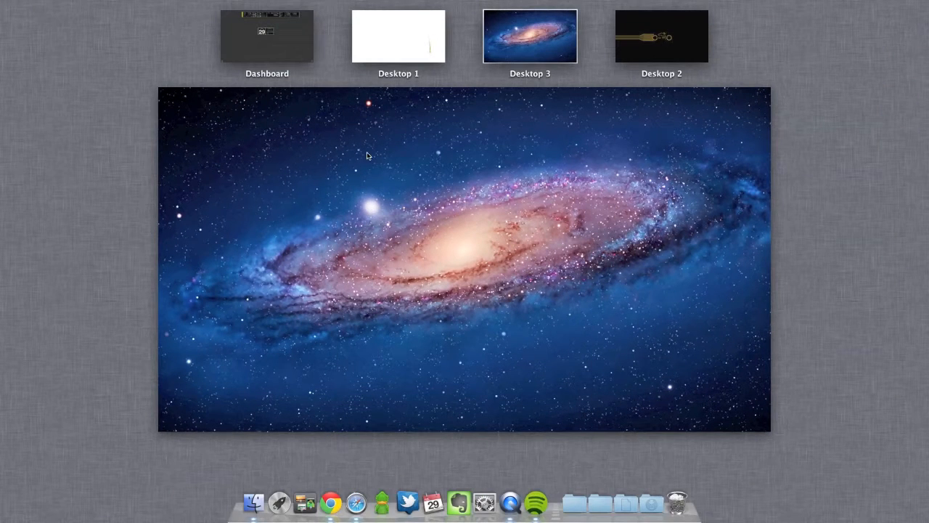
mouse_move(414, 61)
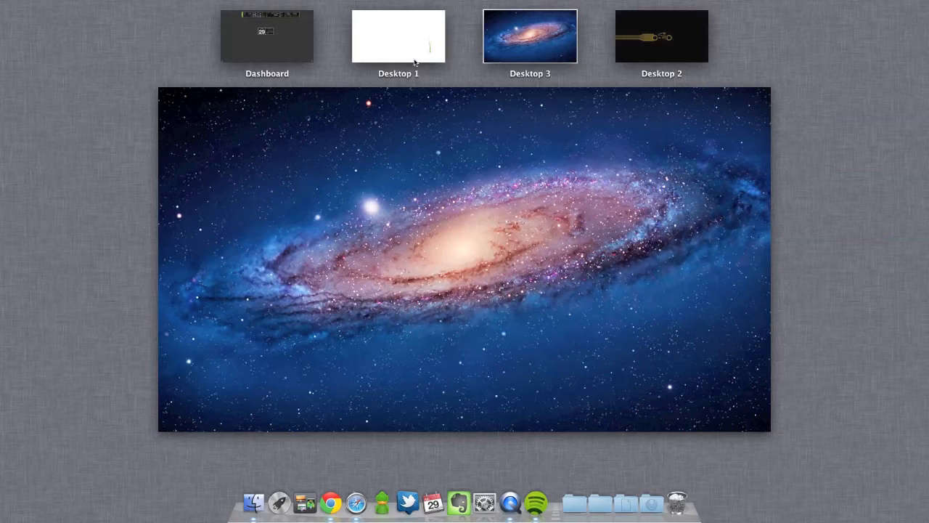
mouse_move(460, 59)
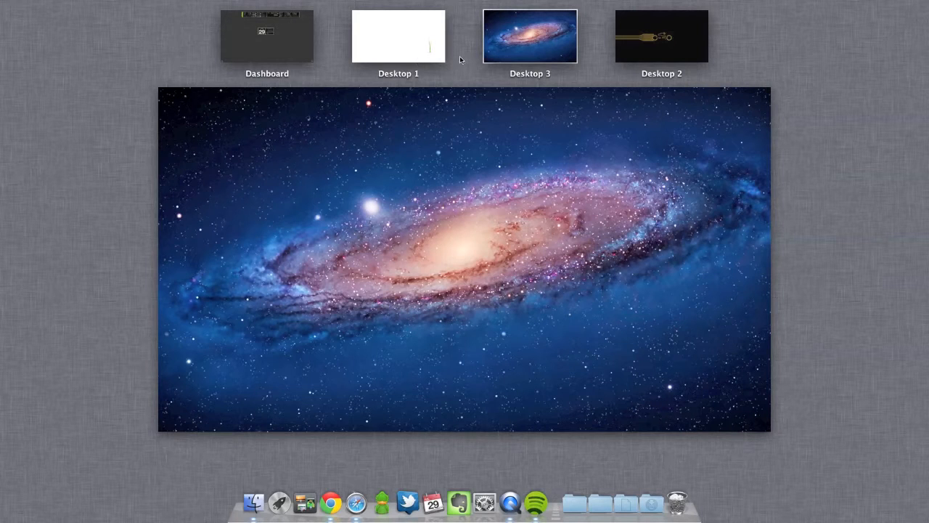
mouse_move(345, 51)
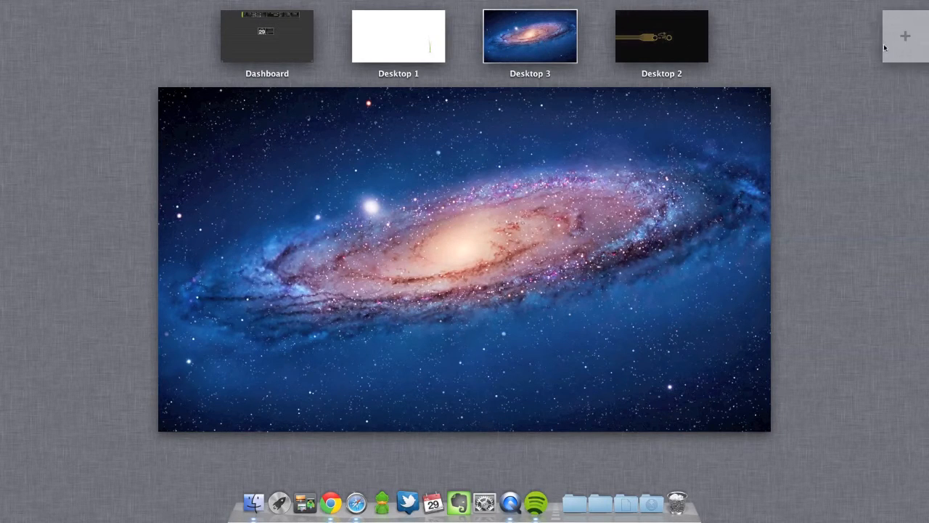
mouse_move(435, 64)
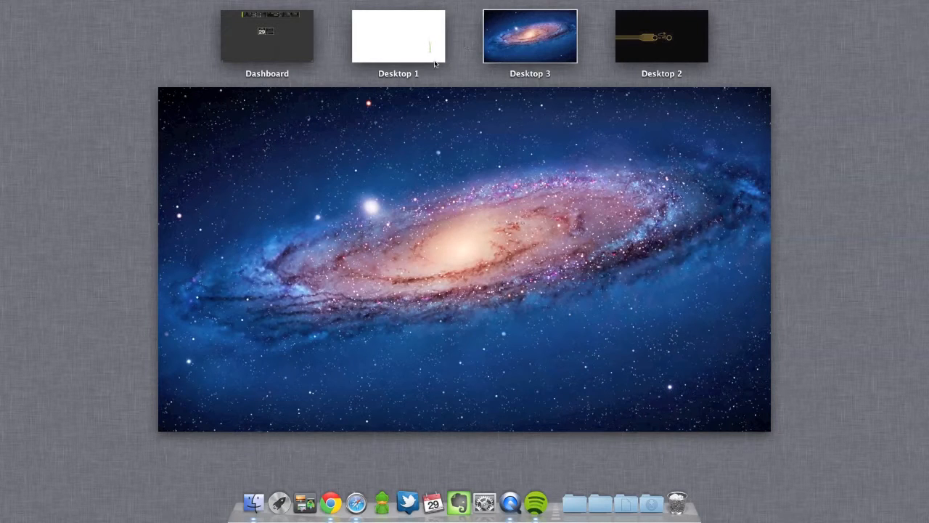
mouse_move(453, 41)
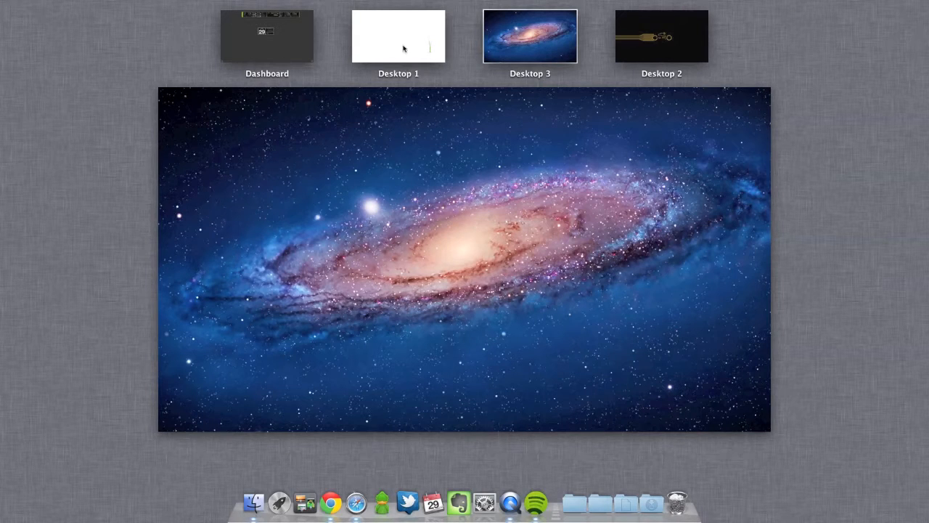
Switch to Desktop 1 with the grass wallpaper and leave Mission Control onto it
left_click(397, 36)
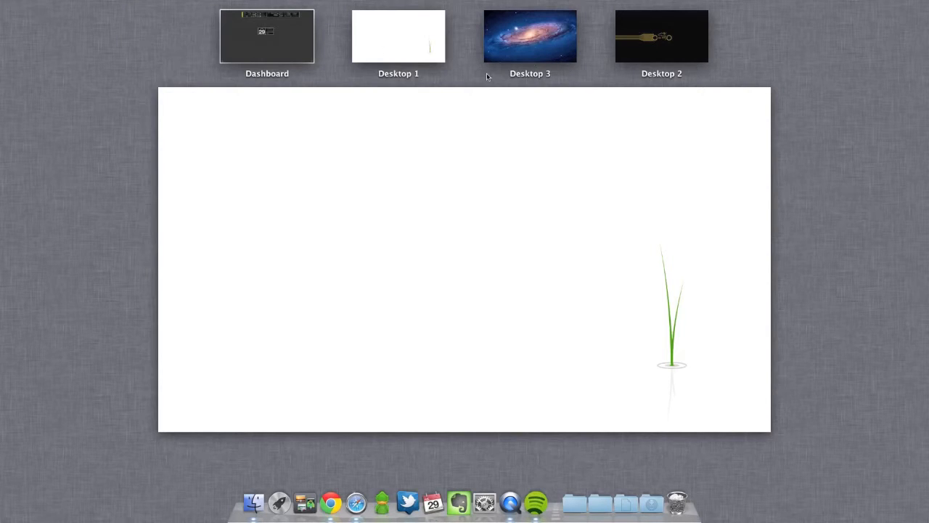
mouse_move(415, 119)
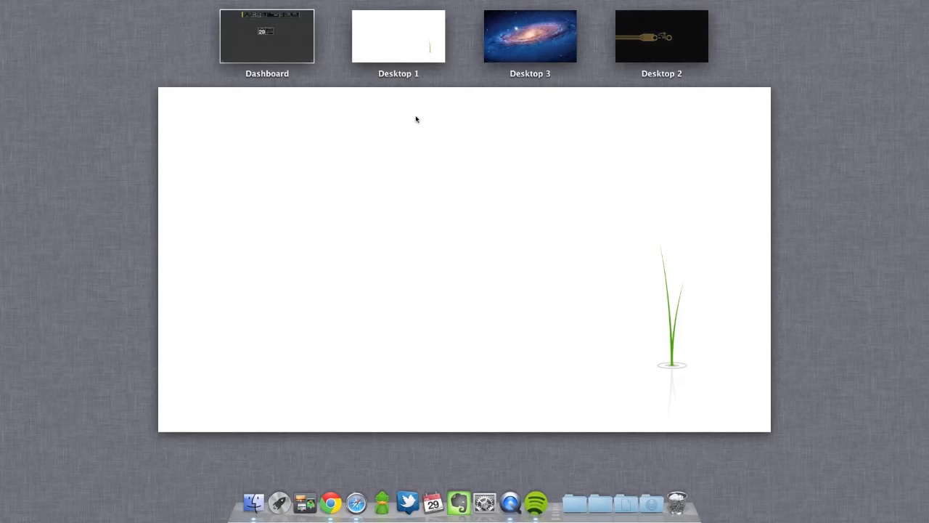
mouse_move(472, 38)
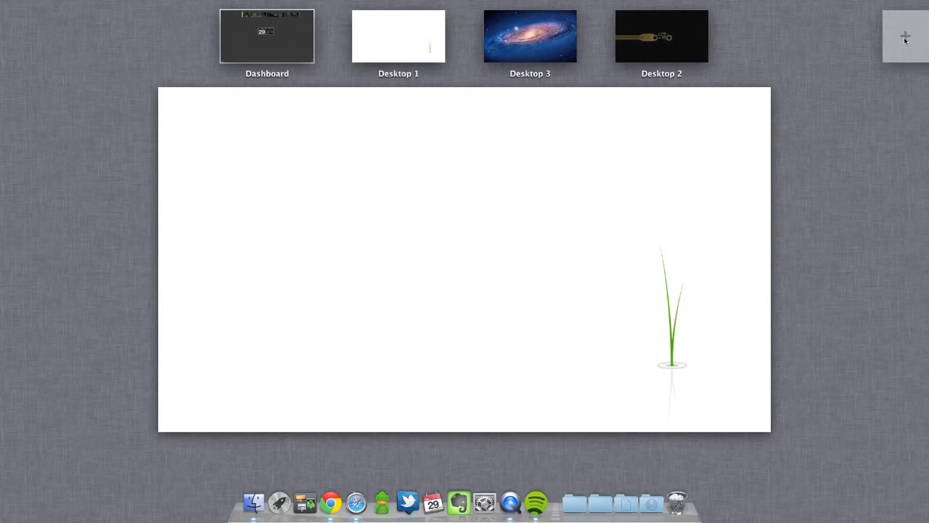
left_click(905, 36)
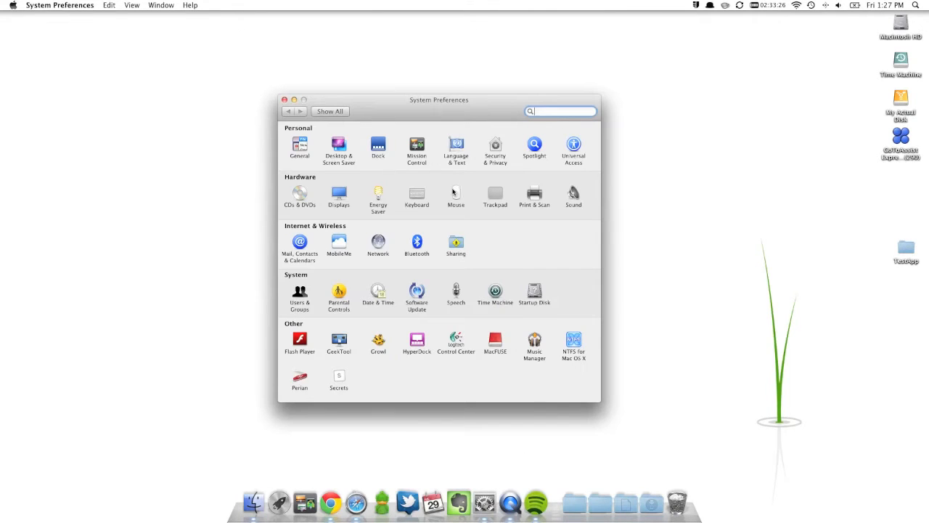
Show the Trackpad pane's More Gestures settings in System Preferences
left_click(495, 194)
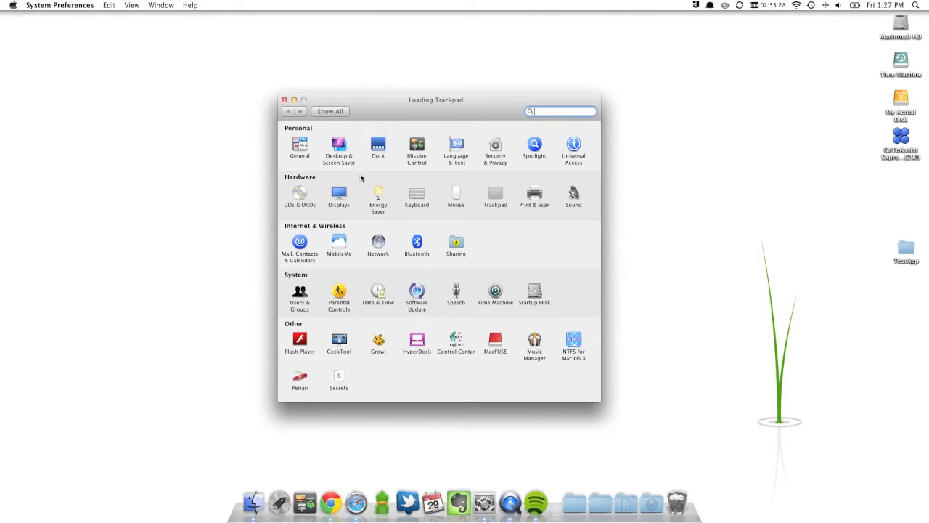
left_click(493, 196)
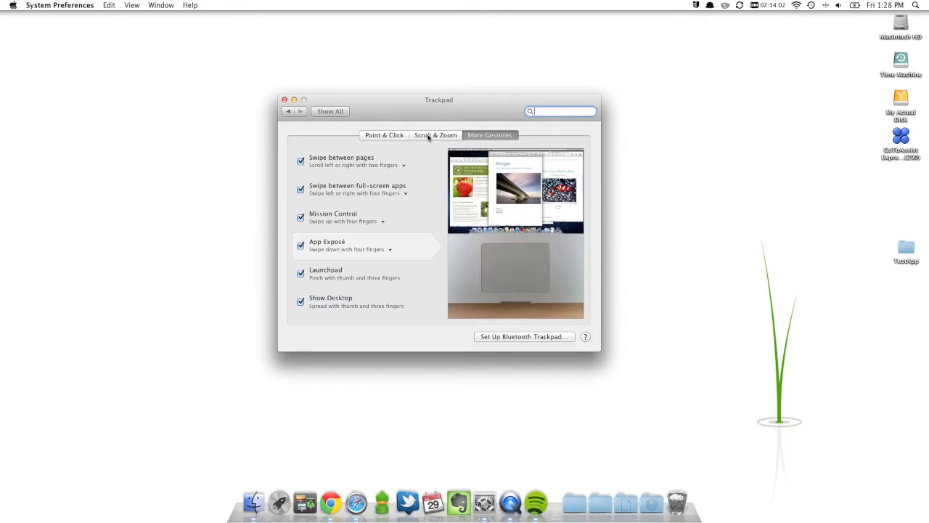
left_click(436, 135)
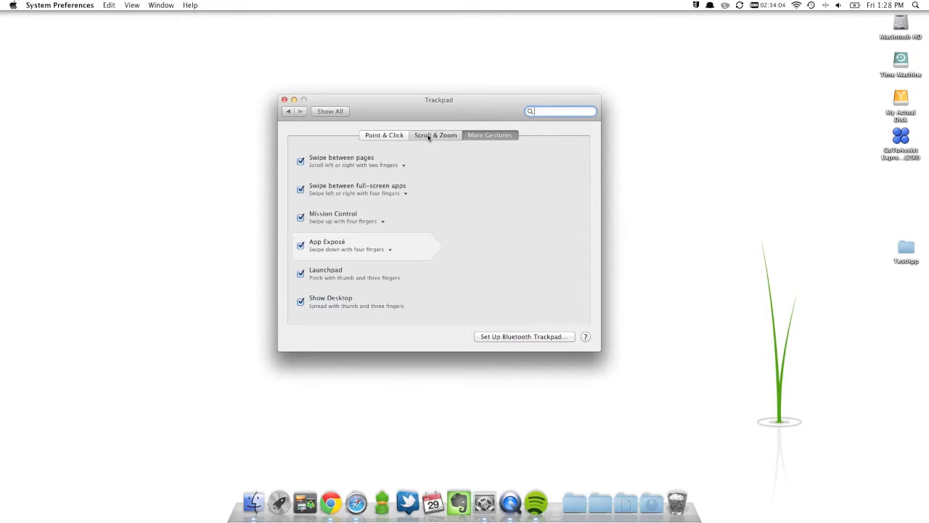
View the Trackpad Scroll & Zoom settings with natural scrolling off, then quit System Preferences
left_click(435, 135)
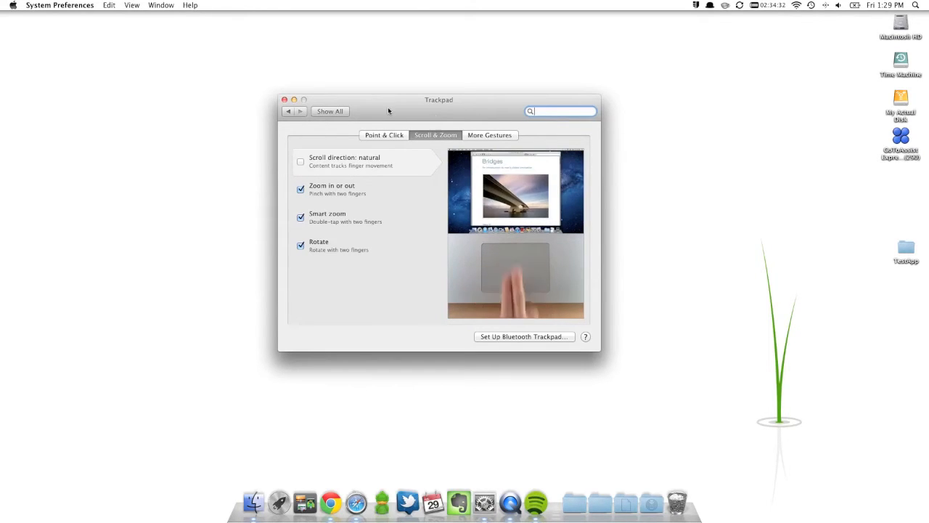
left_click(329, 110)
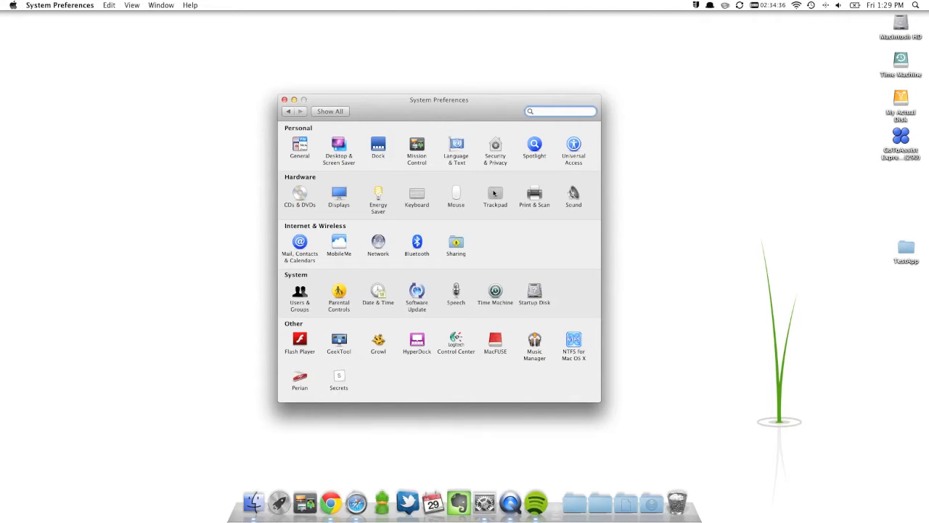
left_click(493, 194)
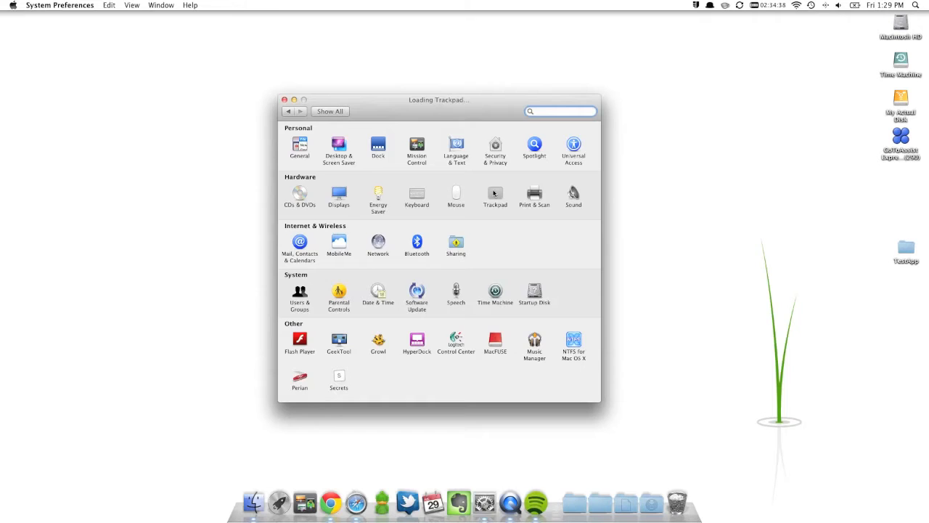
left_click(493, 192)
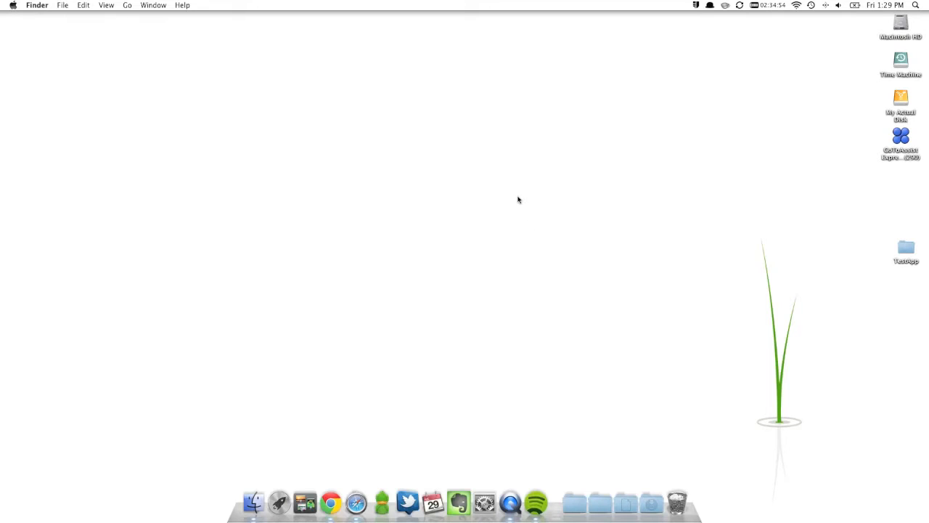
Bring up a Finder window on All My Files grouped into images, PDFs, music and movies
left_click(253, 501)
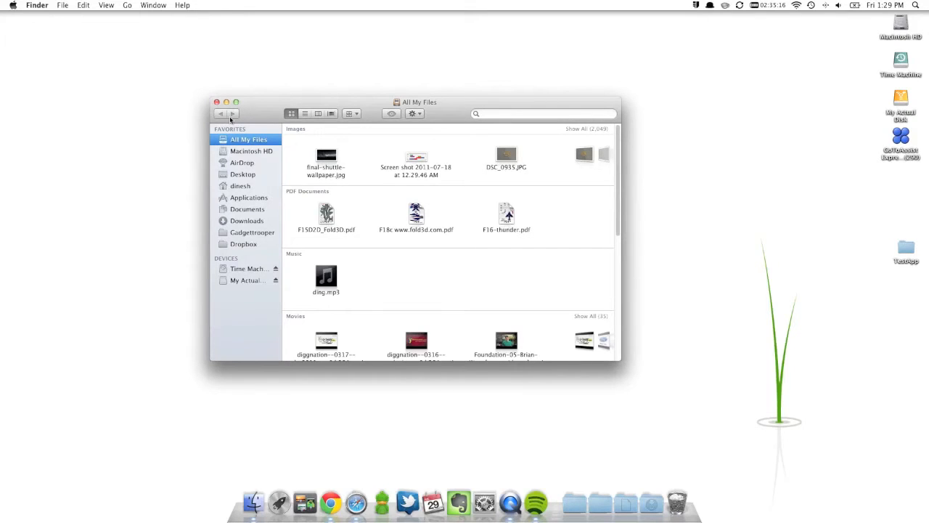
mouse_move(467, 203)
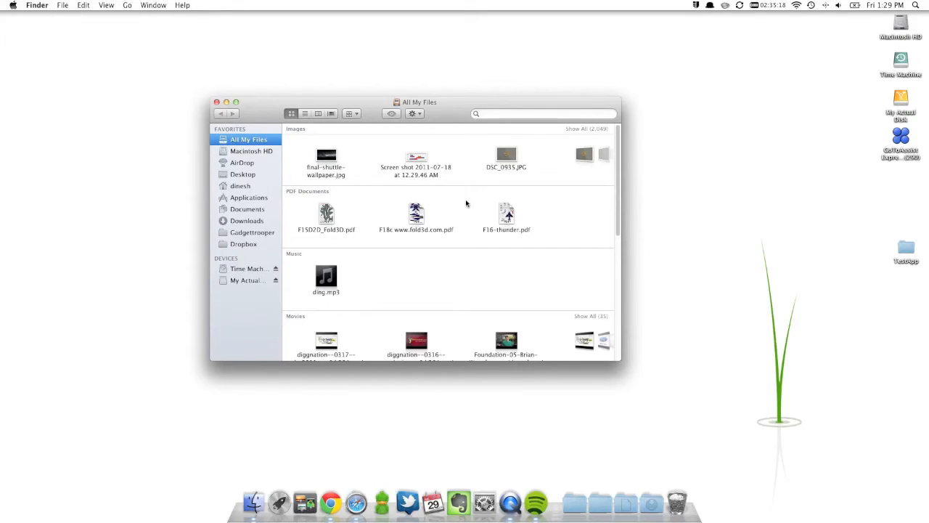
mouse_move(375, 168)
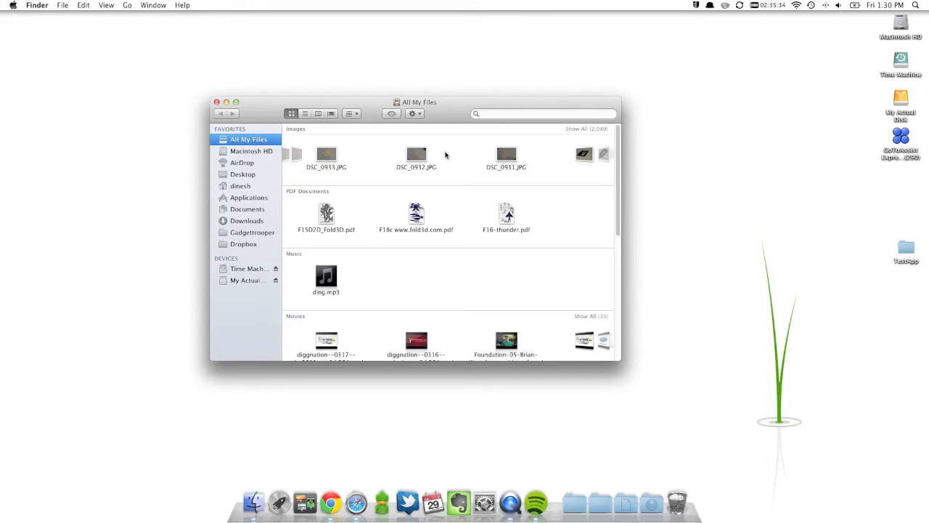
mouse_move(269, 165)
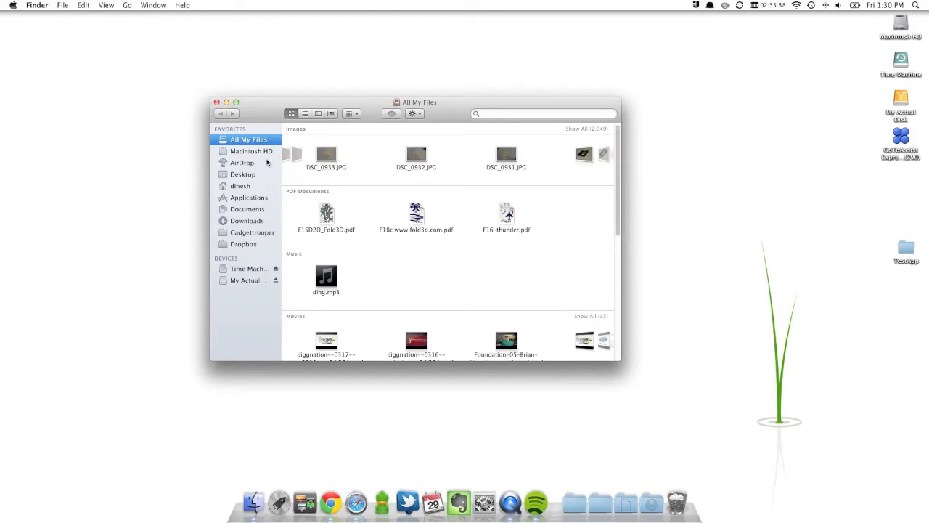
Show AirDrop in Finder and drag the TextApp folder over it and back to the desktop
left_click(242, 162)
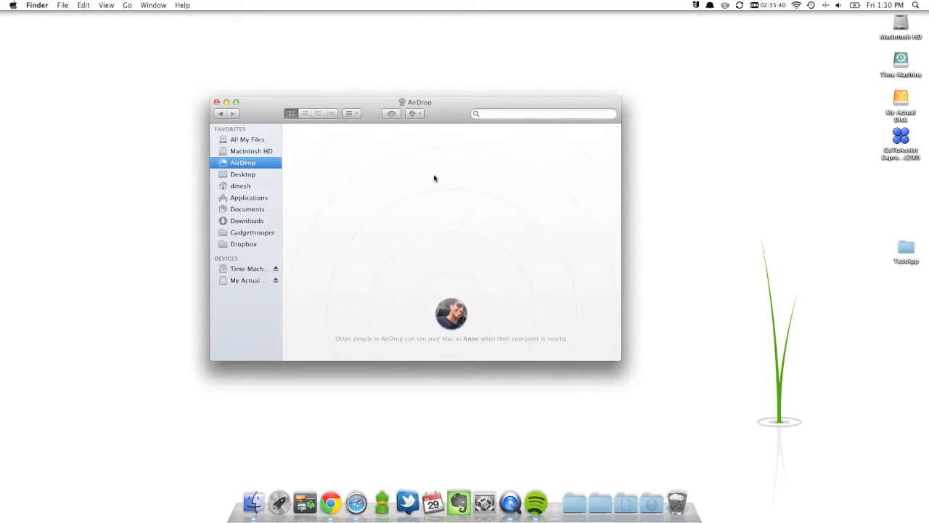
mouse_move(488, 210)
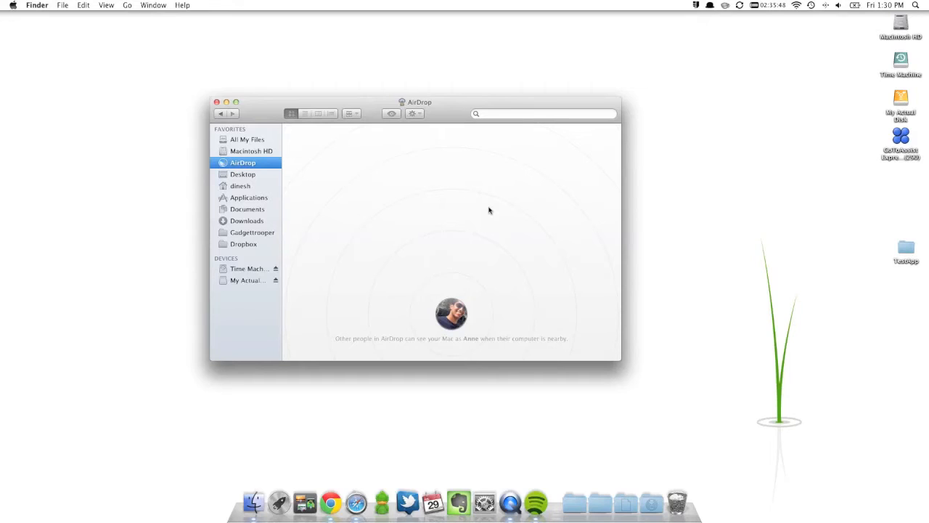
mouse_move(340, 263)
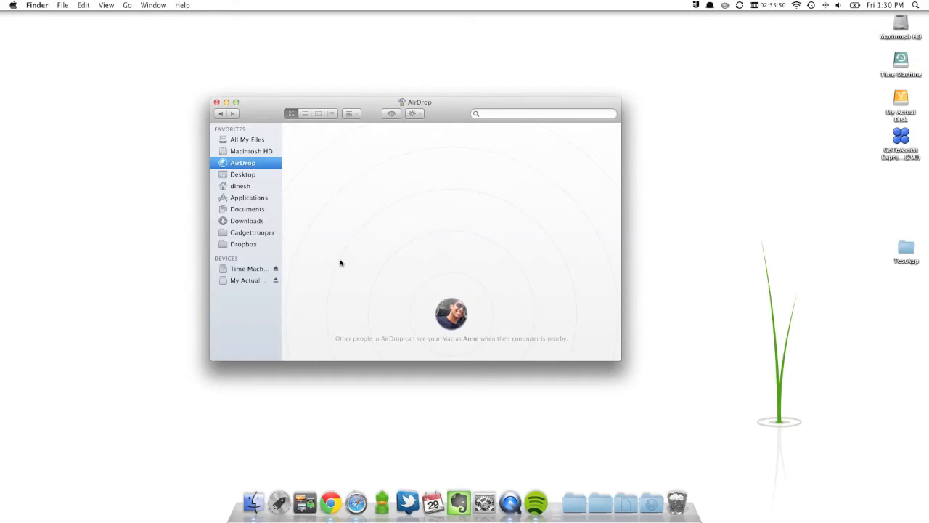
mouse_move(486, 180)
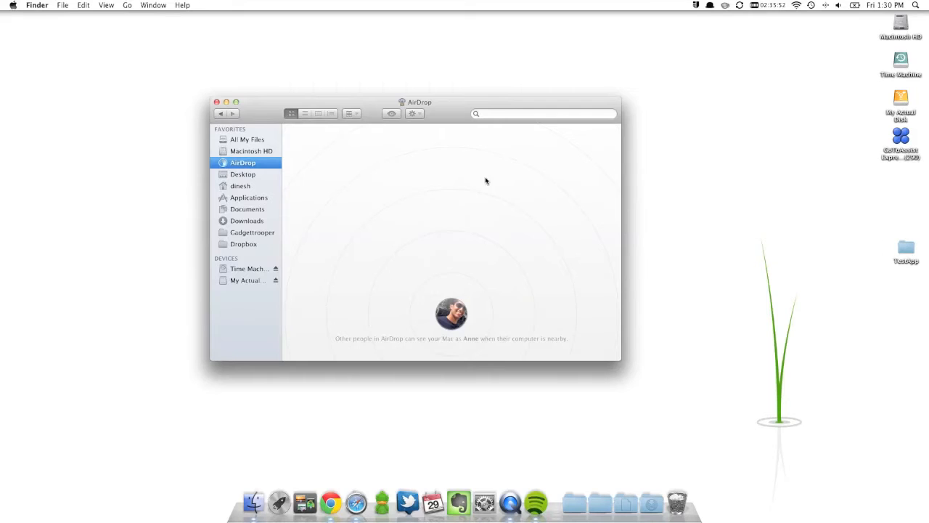
mouse_move(914, 259)
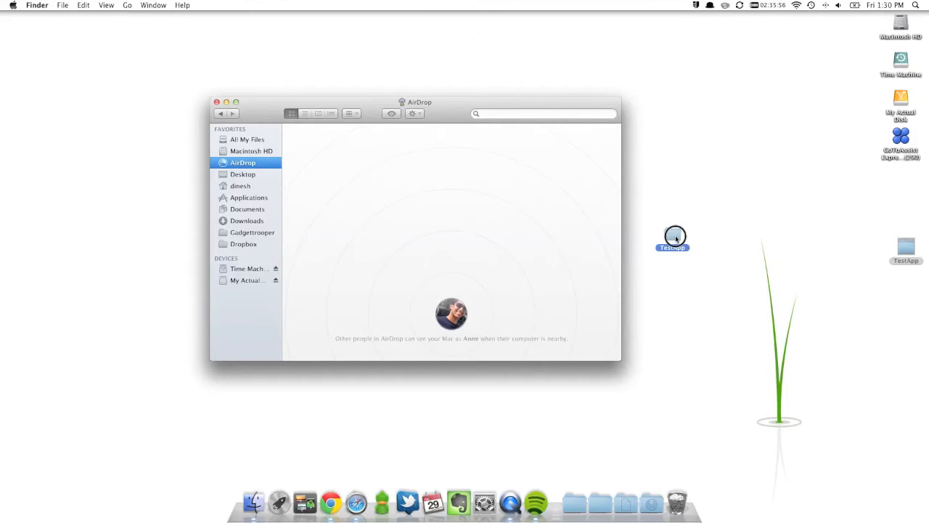
left_click_drag(673, 238, 499, 181)
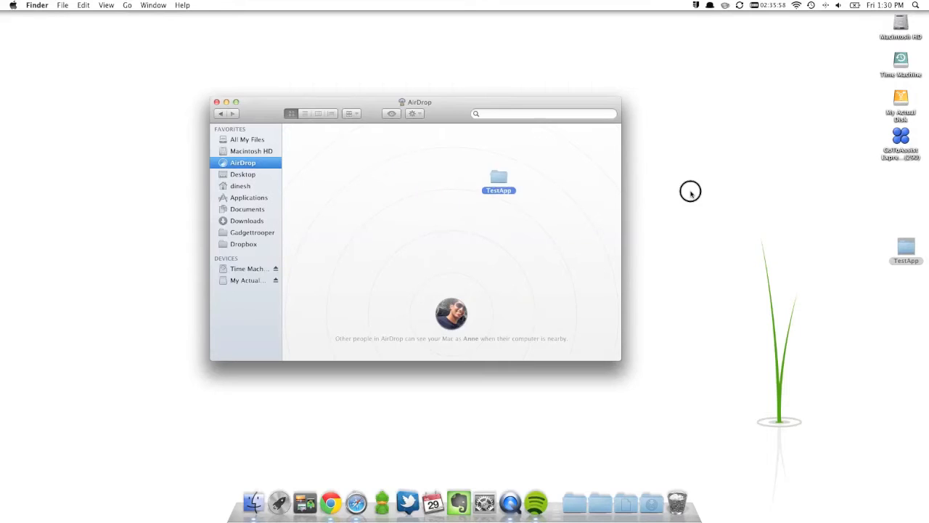
left_click_drag(499, 181, 341, 167)
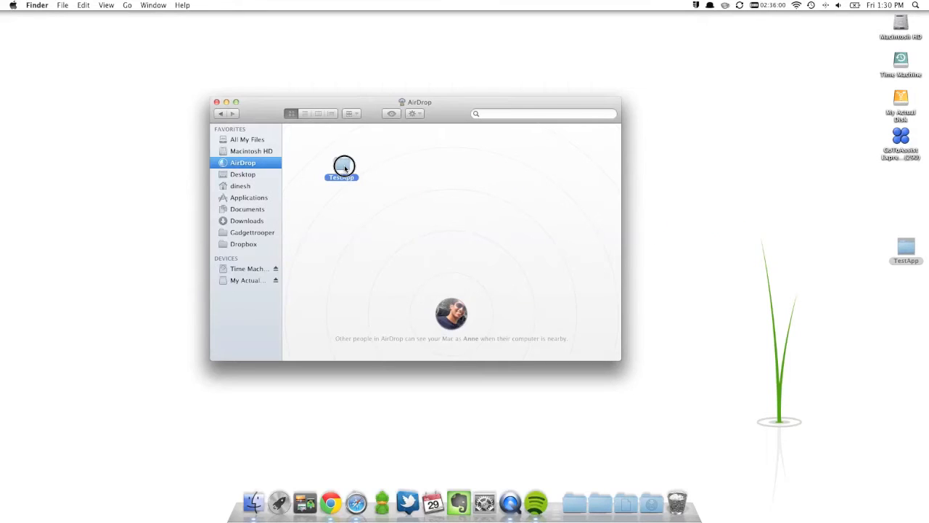
left_click_drag(341, 167, 887, 243)
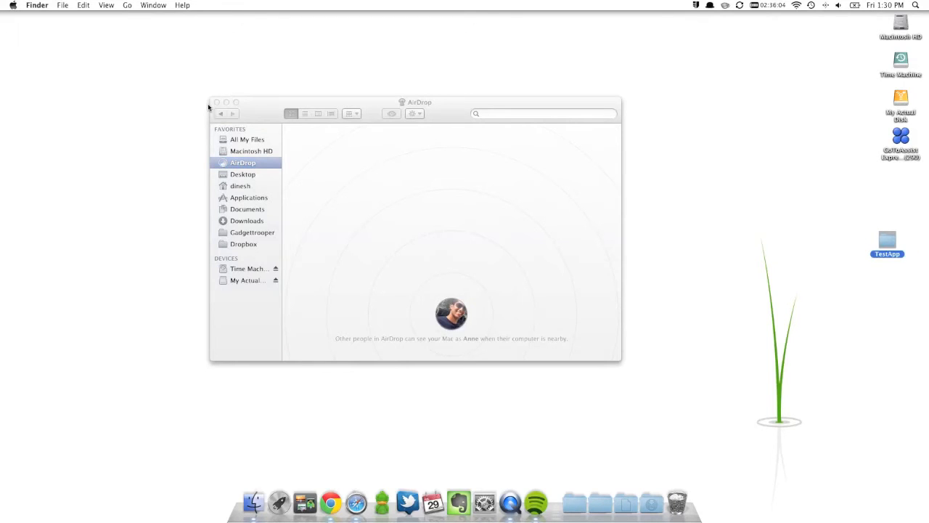
Close the AirDrop window, briefly launch Chrome, then launch Safari on the Apple start page
left_click(216, 102)
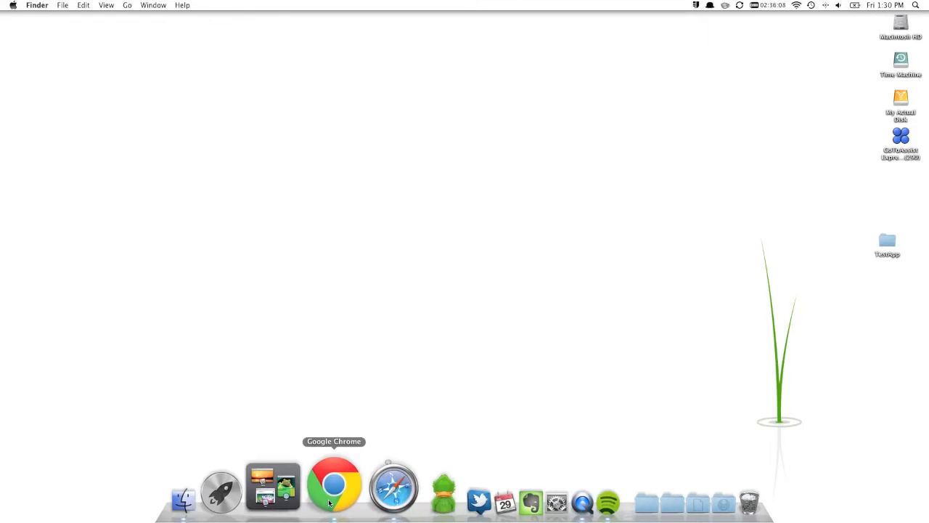
left_click(334, 484)
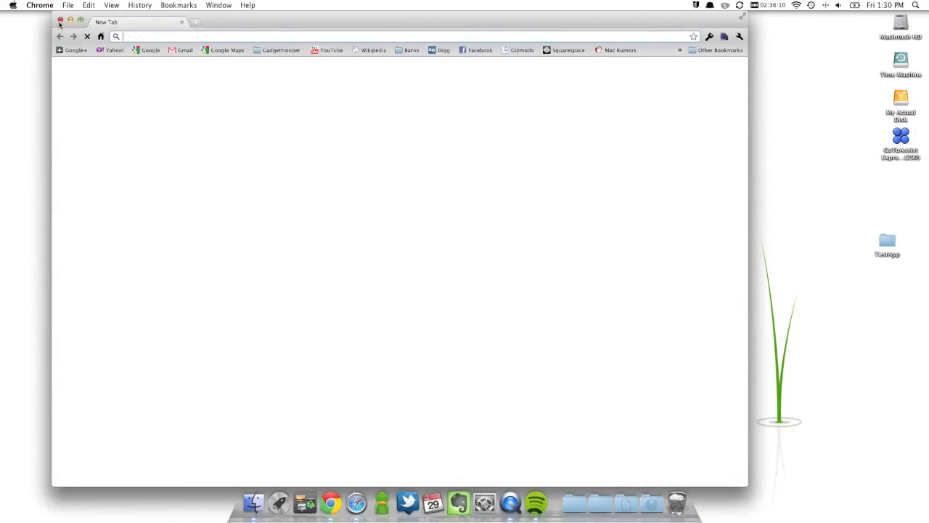
left_click(61, 22)
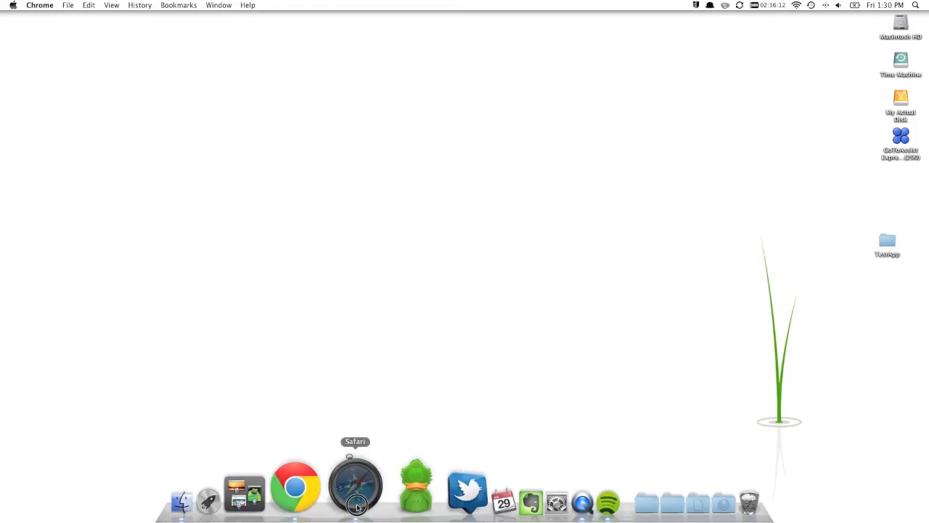
left_click(354, 484)
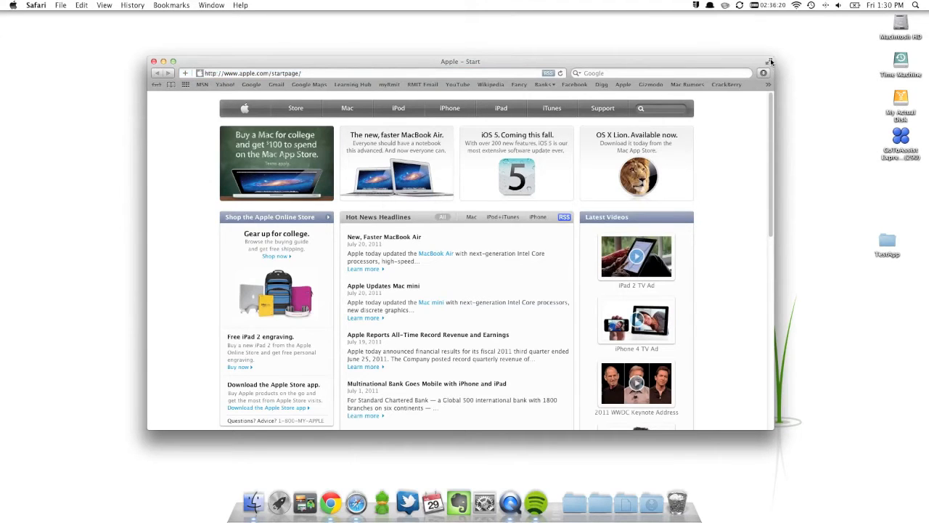
mouse_move(766, 64)
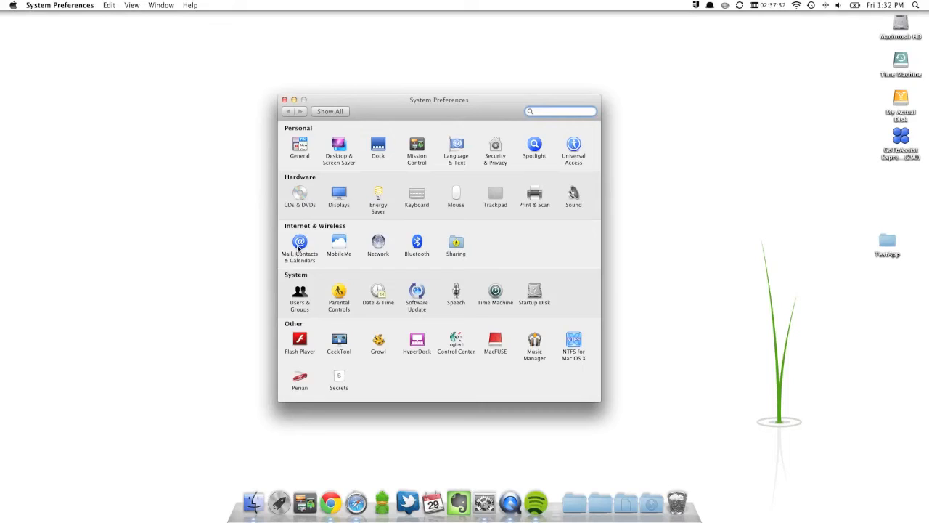
left_click(299, 244)
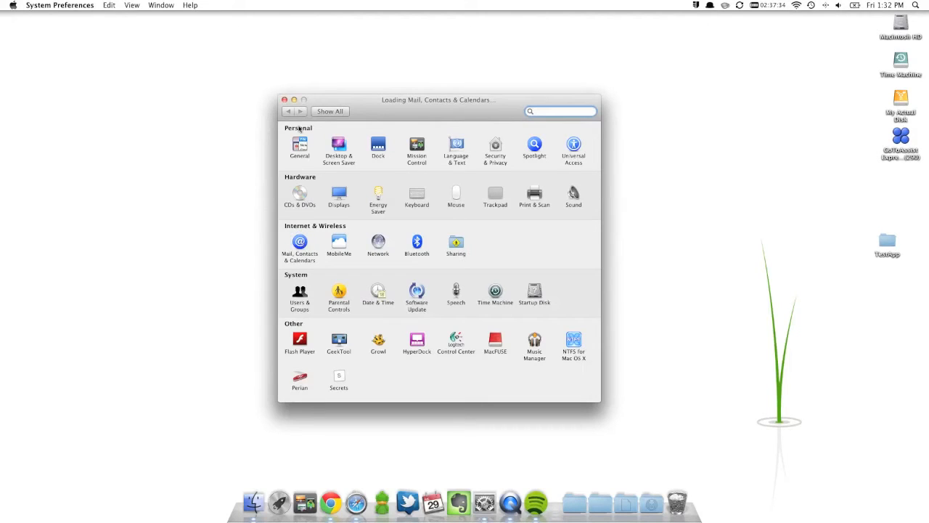
mouse_move(366, 166)
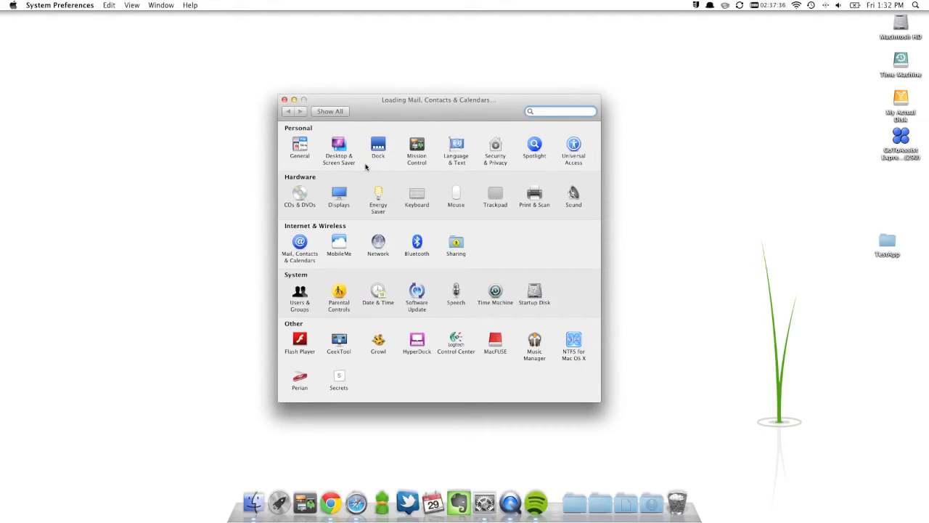
left_click(299, 243)
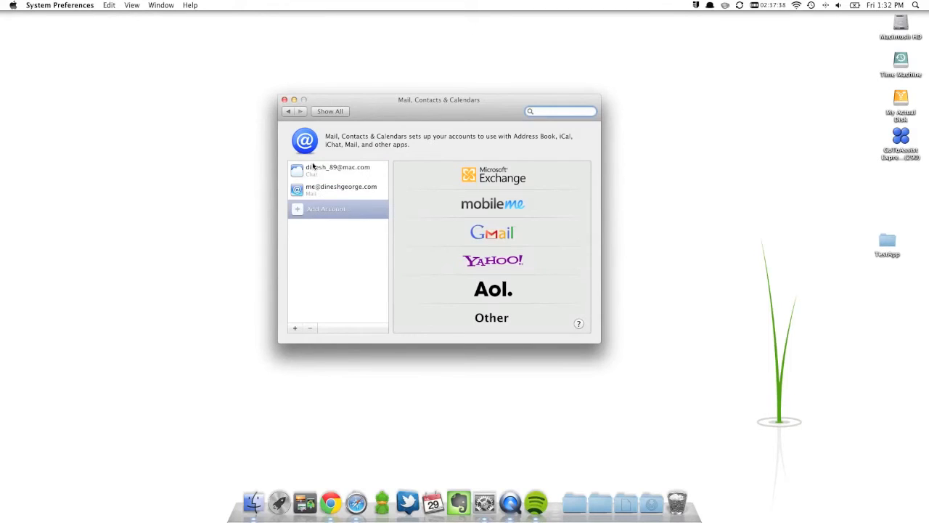
mouse_move(315, 249)
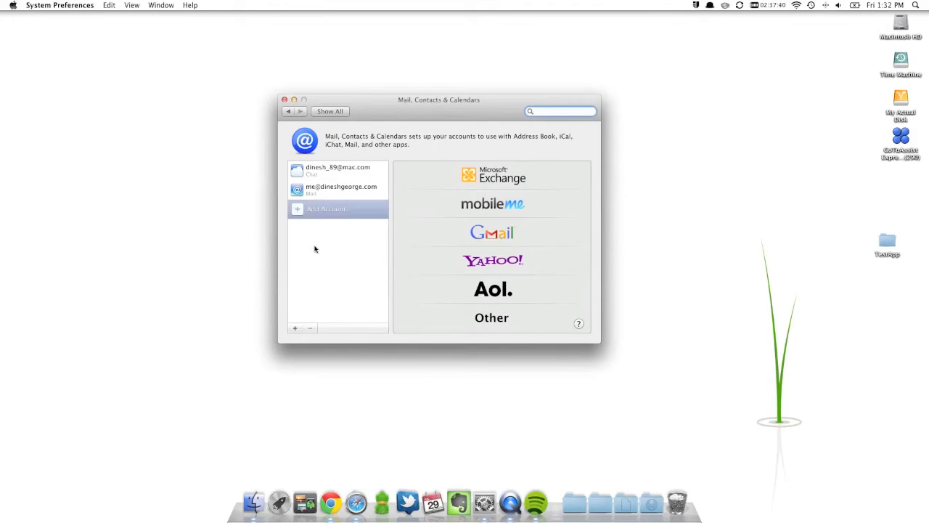
mouse_move(343, 202)
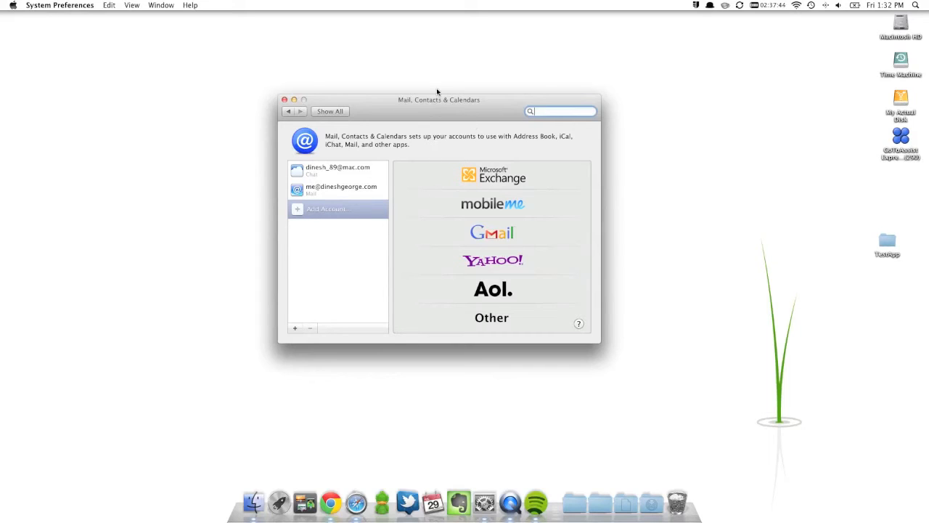
mouse_move(264, 73)
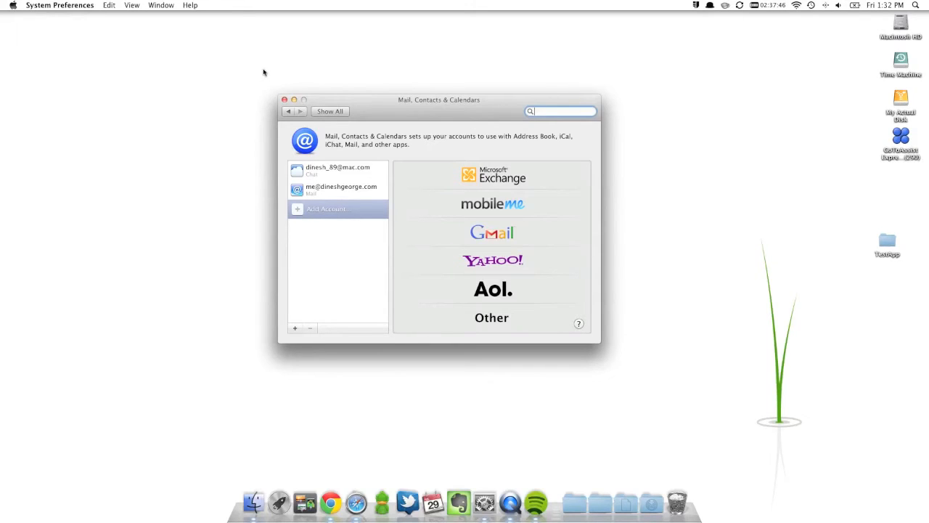
mouse_move(370, 225)
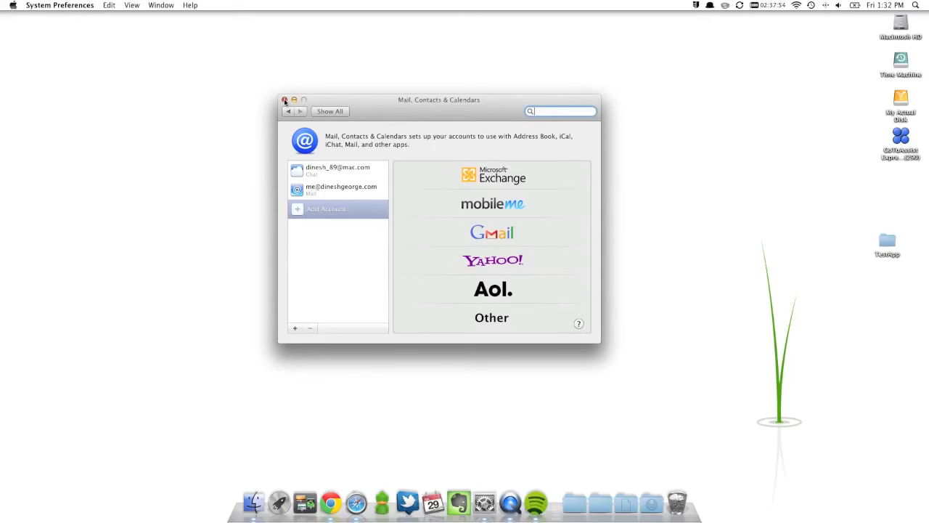
Close the account settings, launch Mail via Spotlight 'mai' and scroll the inbox
left_click(285, 100)
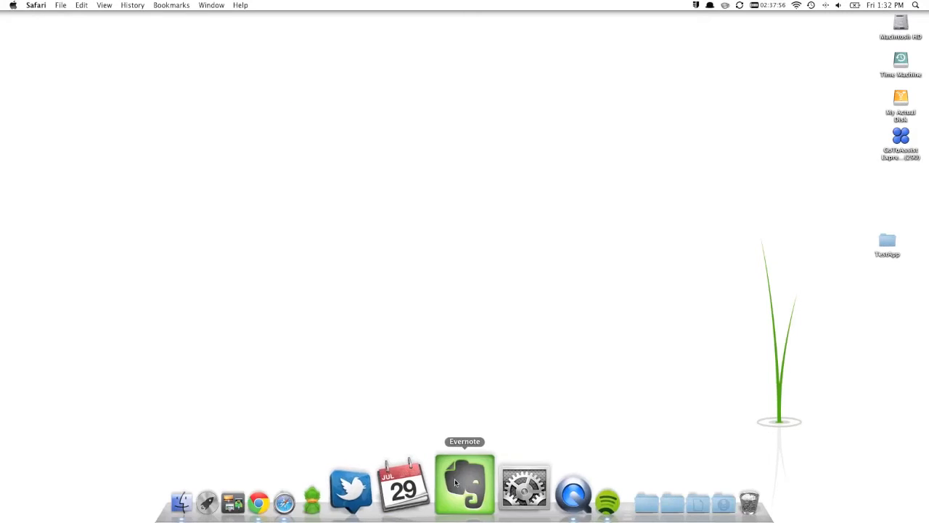
type("mai")
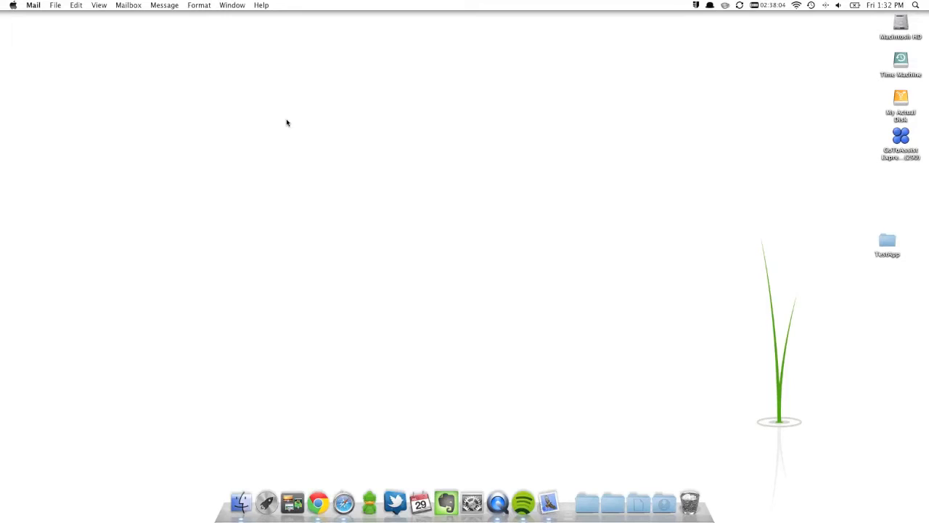
left_click(241, 503)
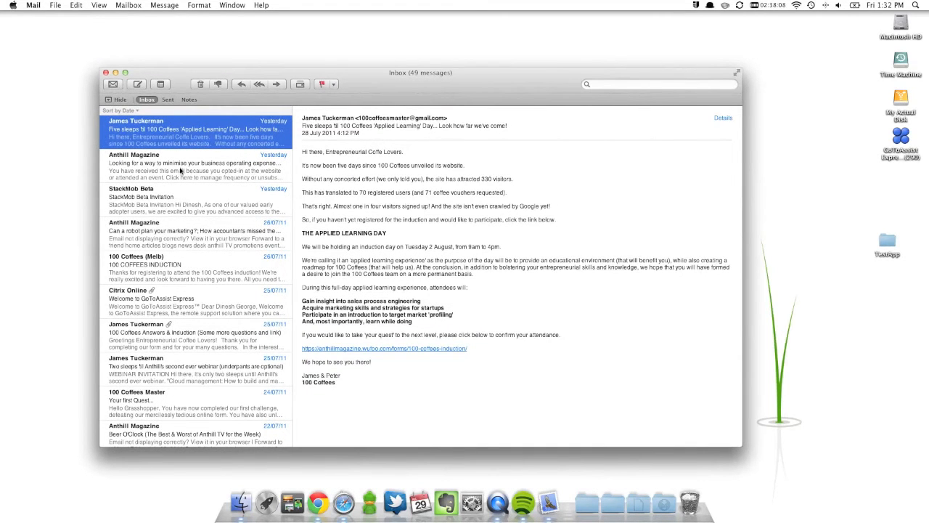
scroll("down", 3)
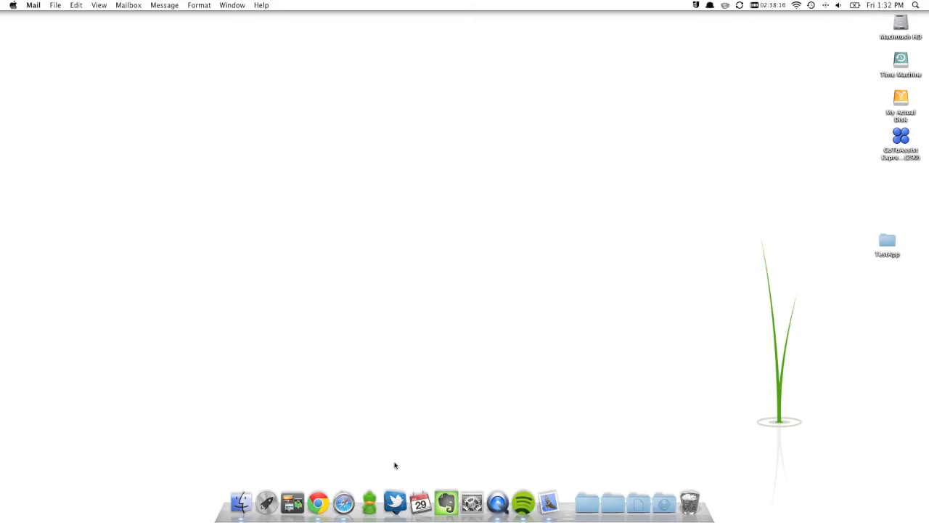
left_click(419, 502)
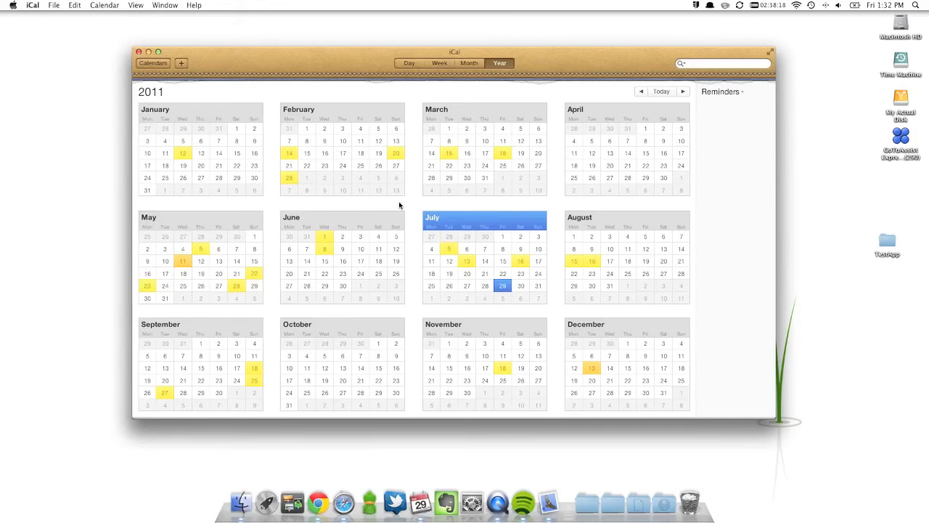
left_click_drag(454, 52, 467, 103)
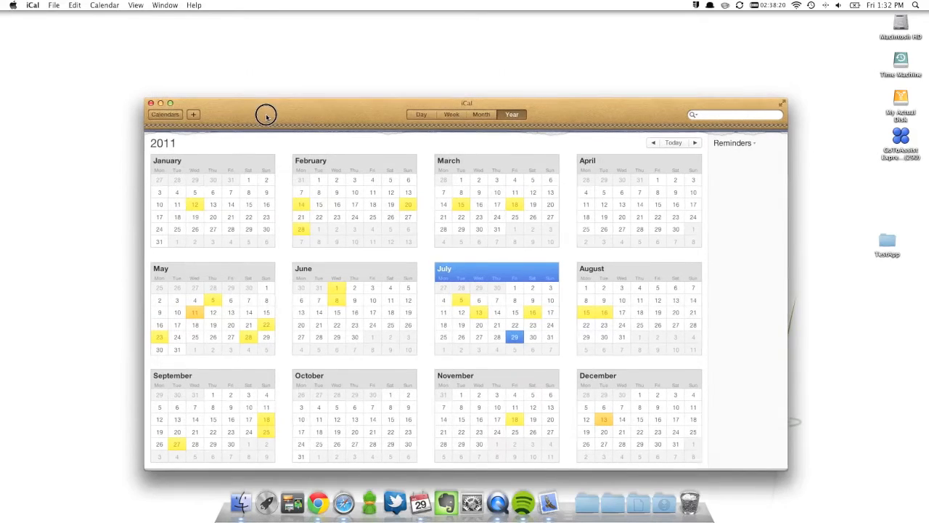
mouse_move(767, 96)
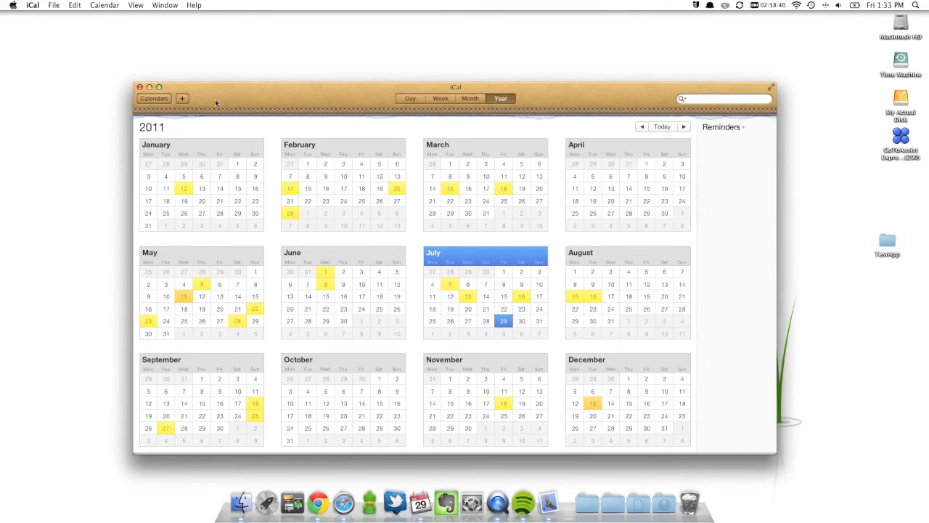
left_click(139, 87)
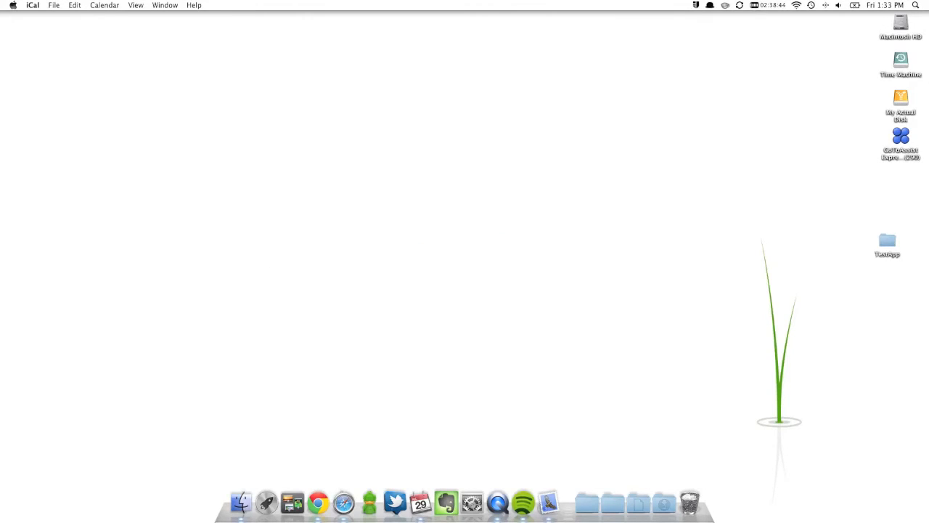
mouse_move(476, 496)
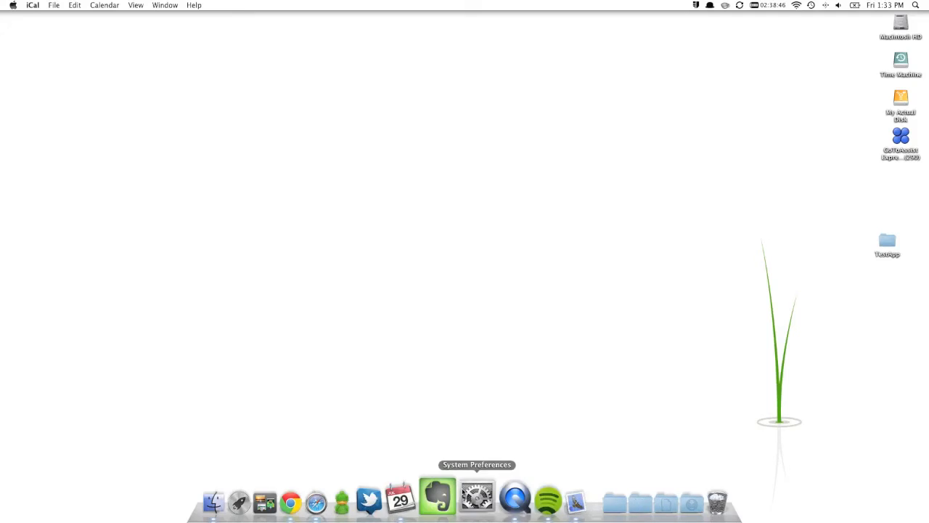
left_click(476, 499)
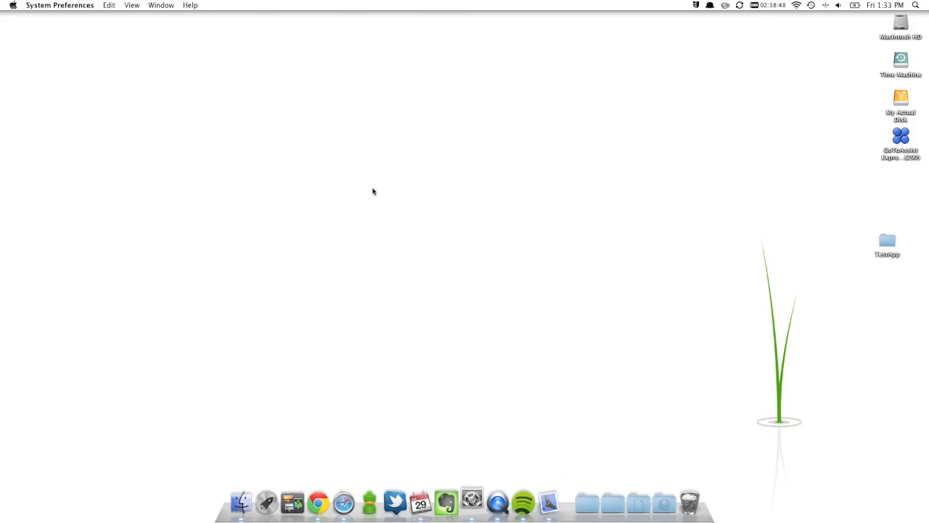
left_click(472, 502)
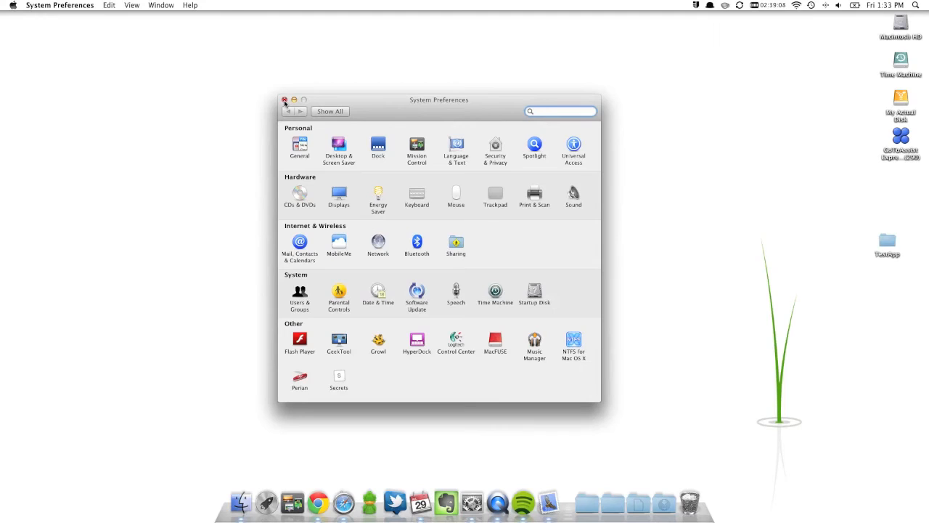
left_click(560, 110)
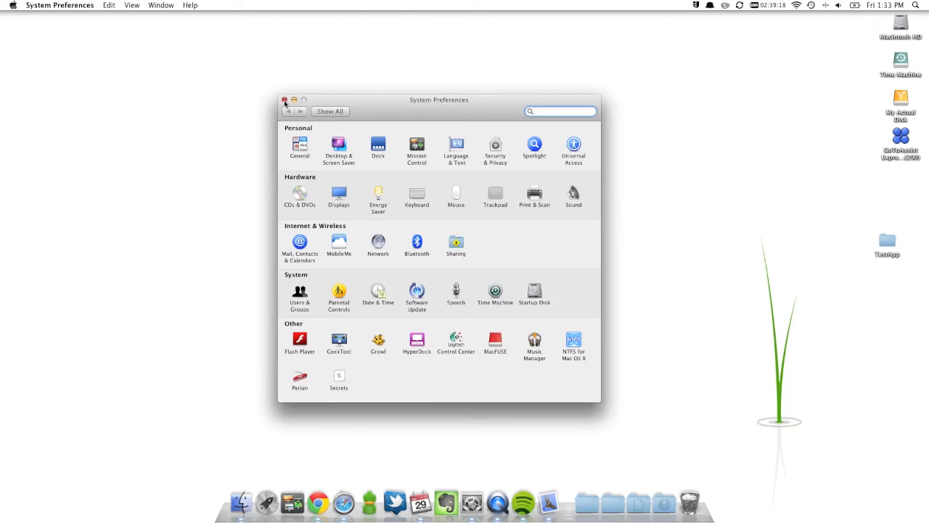
left_click(285, 100)
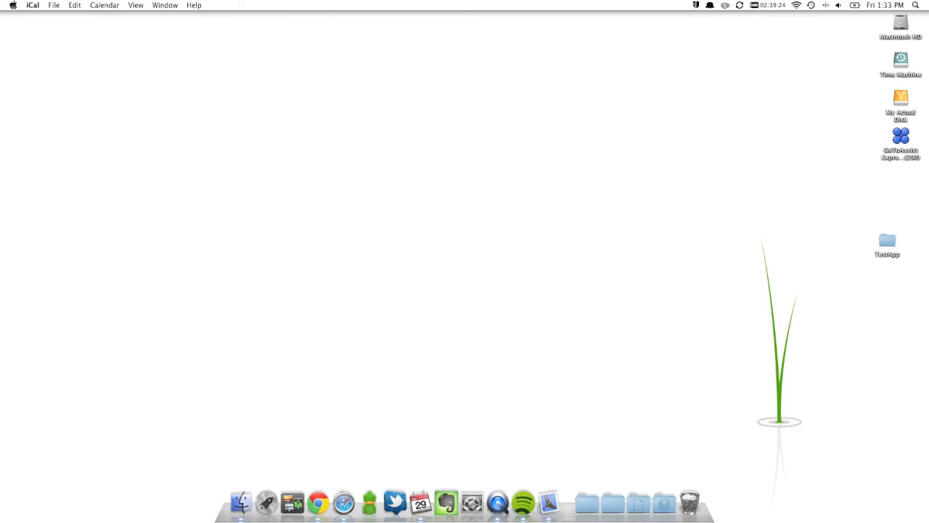
Restart the Mac from the Apple menu, keeping 'Reopen windows when logging back in' checked
left_click(12, 5)
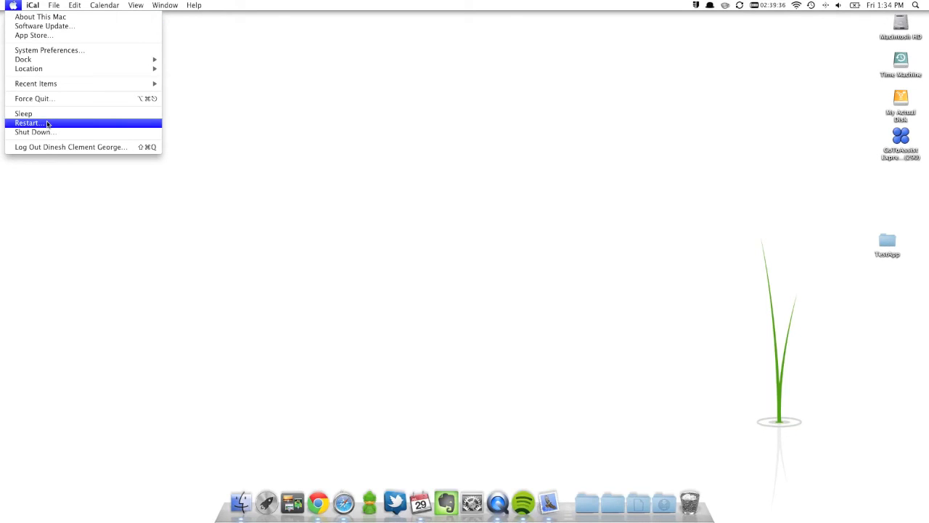
left_click(28, 122)
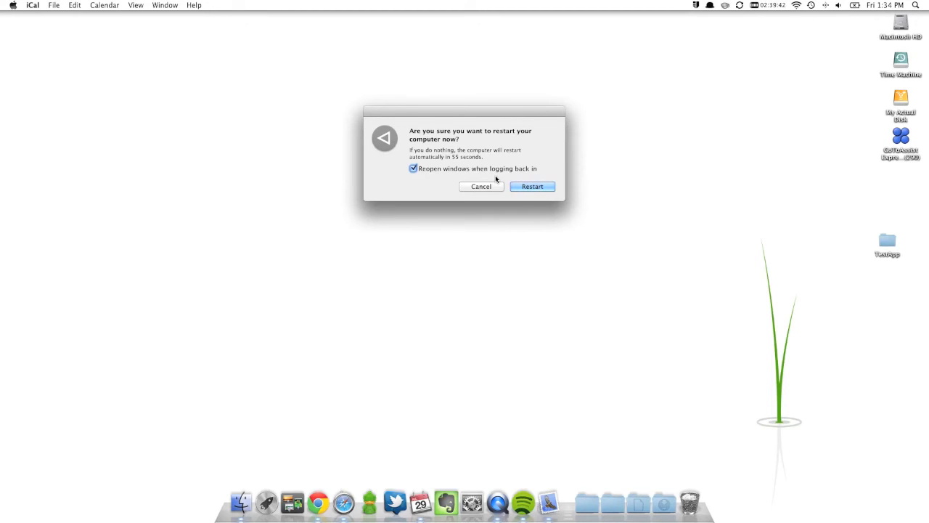
left_click(414, 168)
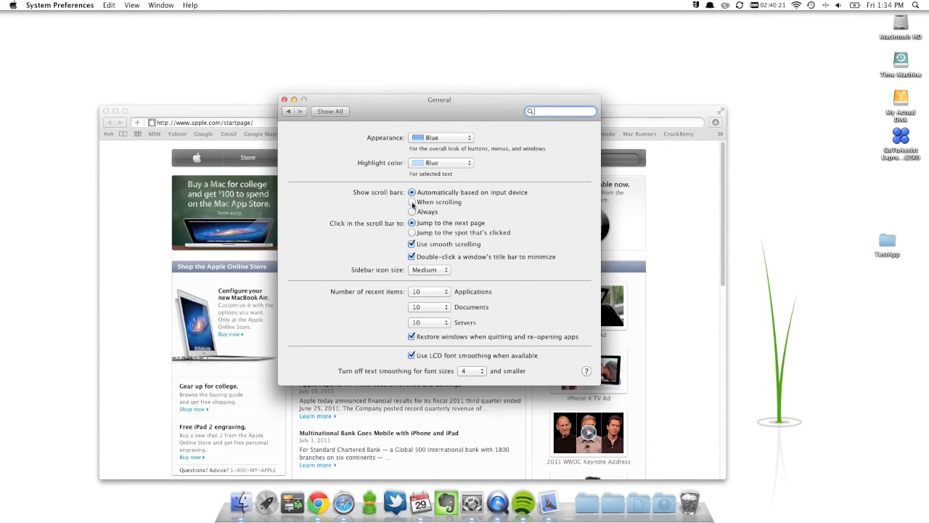
Set Show scroll bars to Always in the General pane, then return to all preference panes
left_click(412, 202)
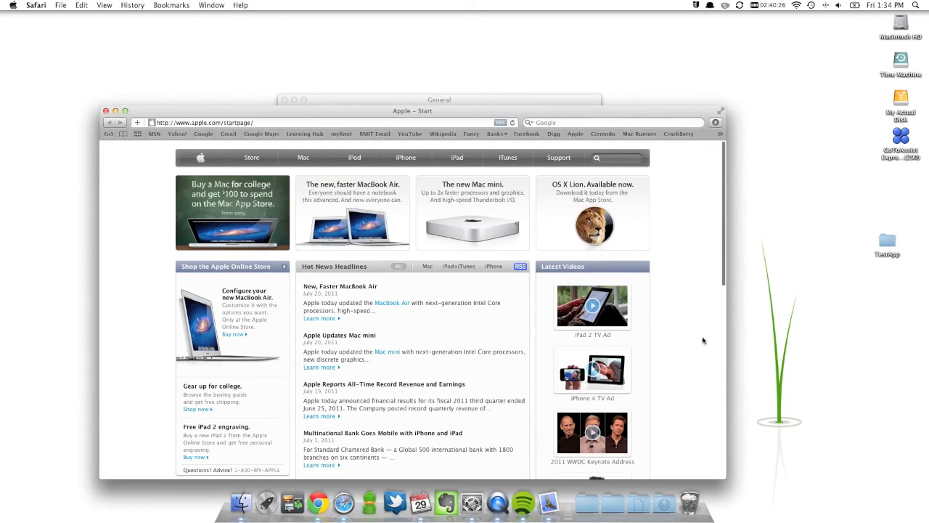
mouse_move(676, 227)
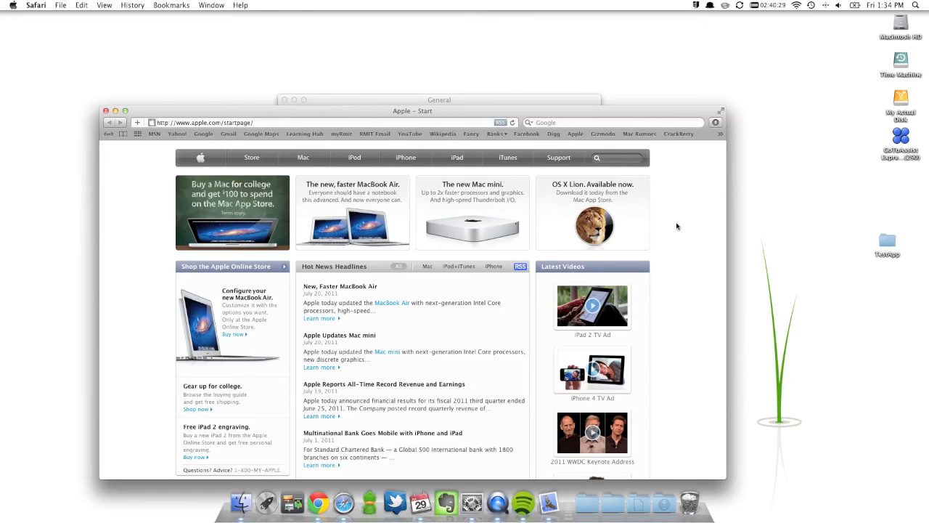
scroll("down", 3)
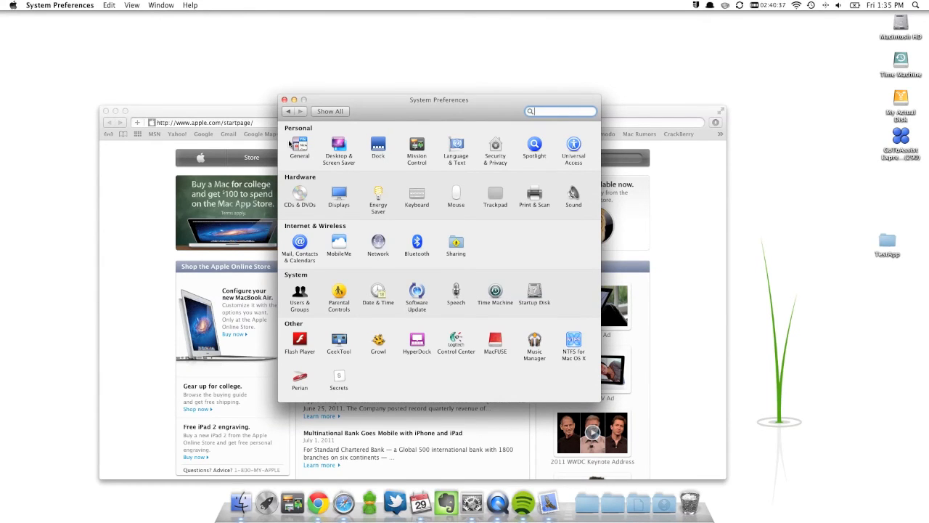
left_click(299, 148)
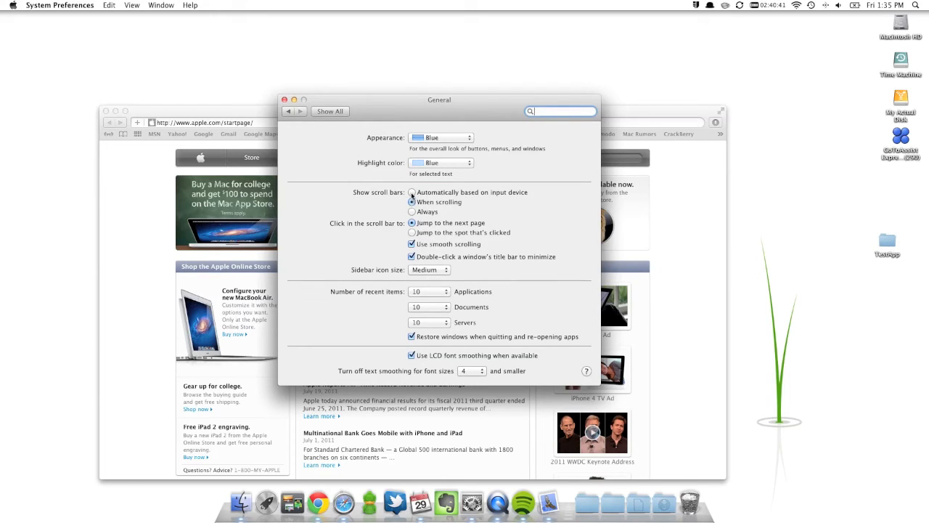
left_click(413, 212)
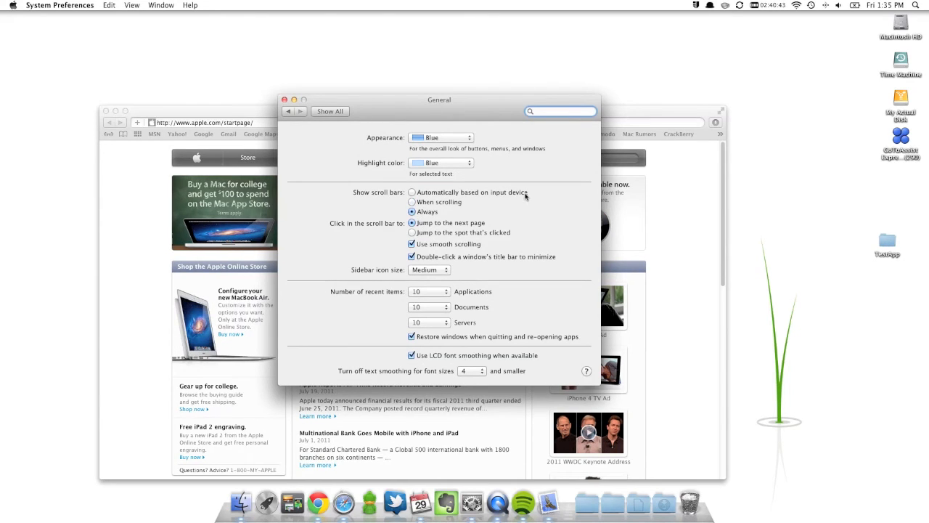
left_click(330, 110)
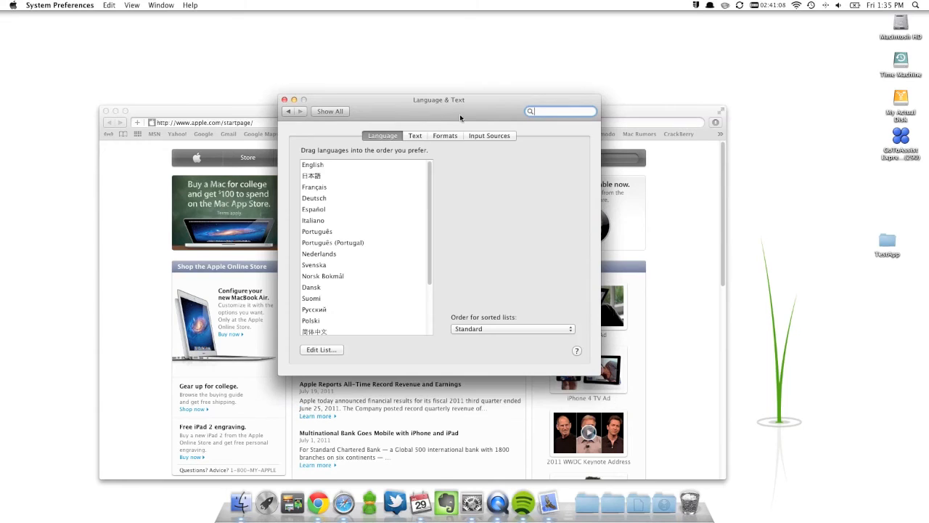
Return to the Show All overview, reopen Language & Text, then quit System Preferences
left_click(331, 110)
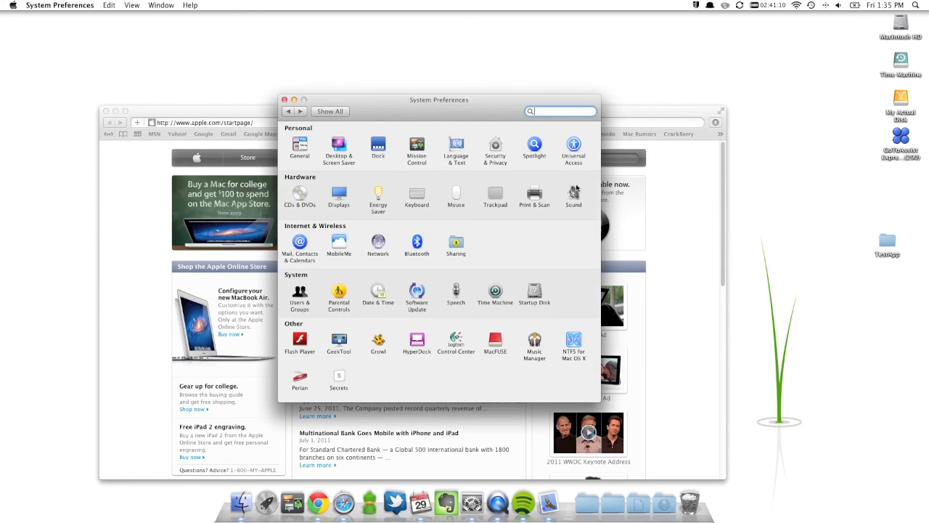
mouse_move(621, 193)
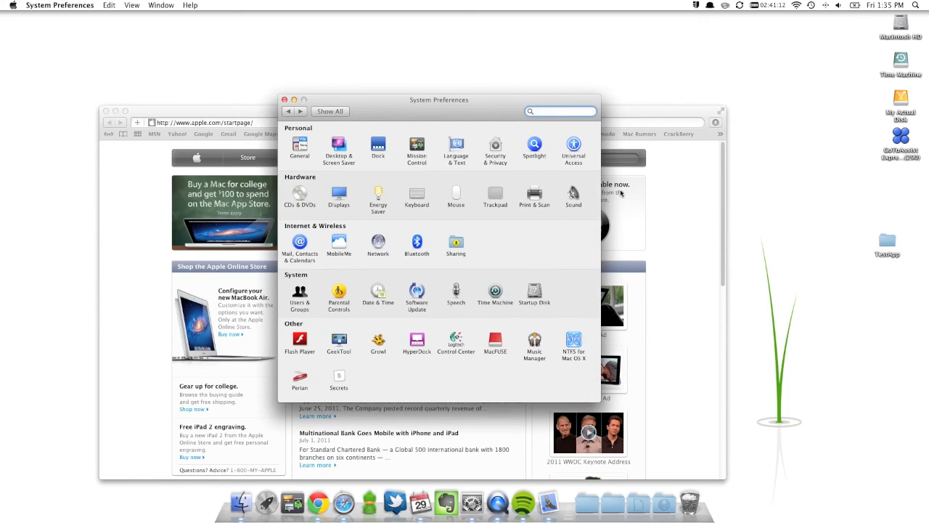
mouse_move(479, 122)
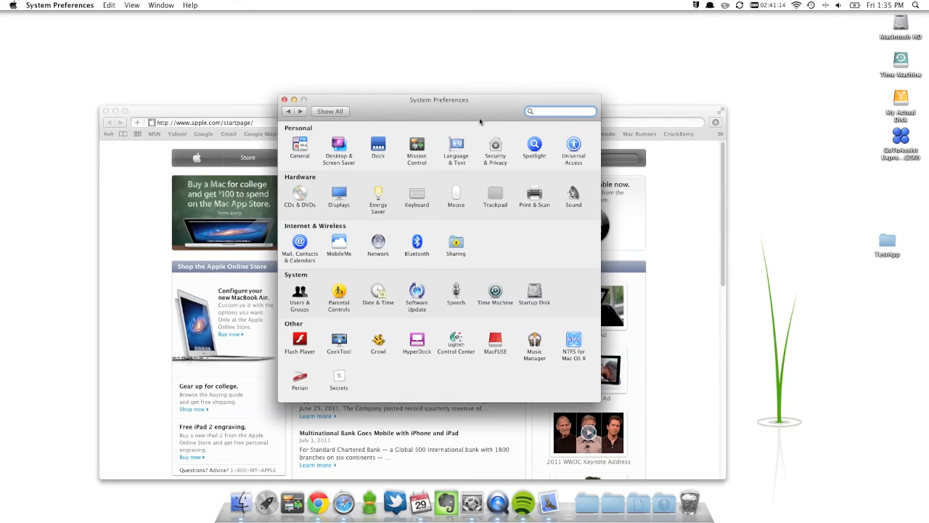
left_click(456, 148)
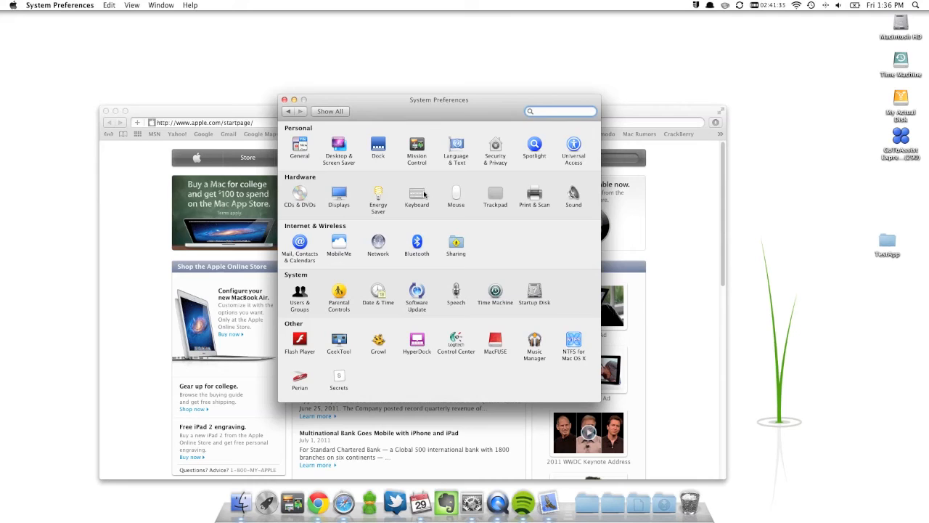
left_click(456, 145)
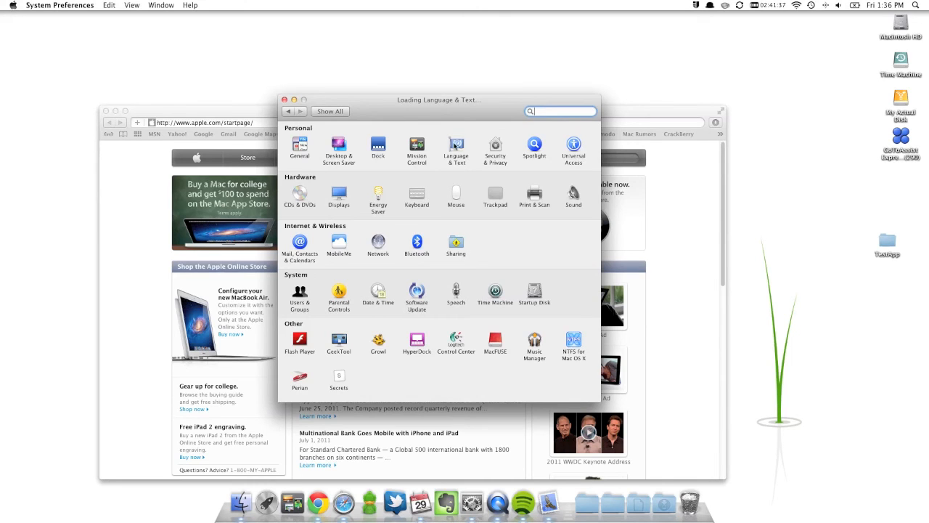
left_click(456, 145)
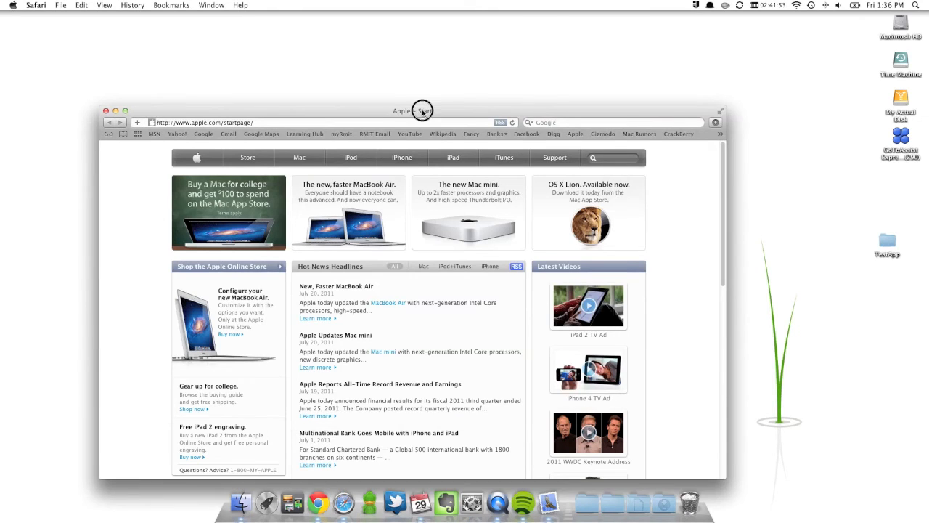
Close the Safari window and start a new Spotlight search
left_click_drag(422, 111, 431, 58)
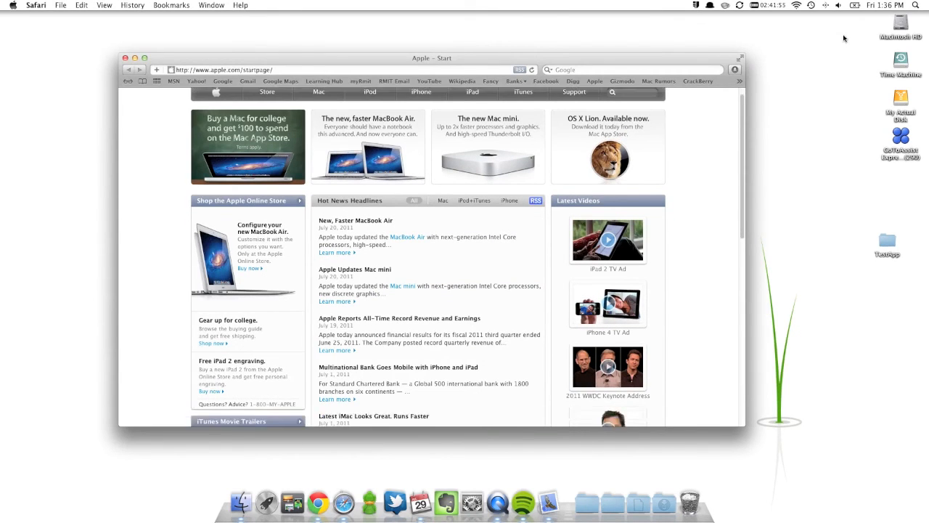
left_click(125, 58)
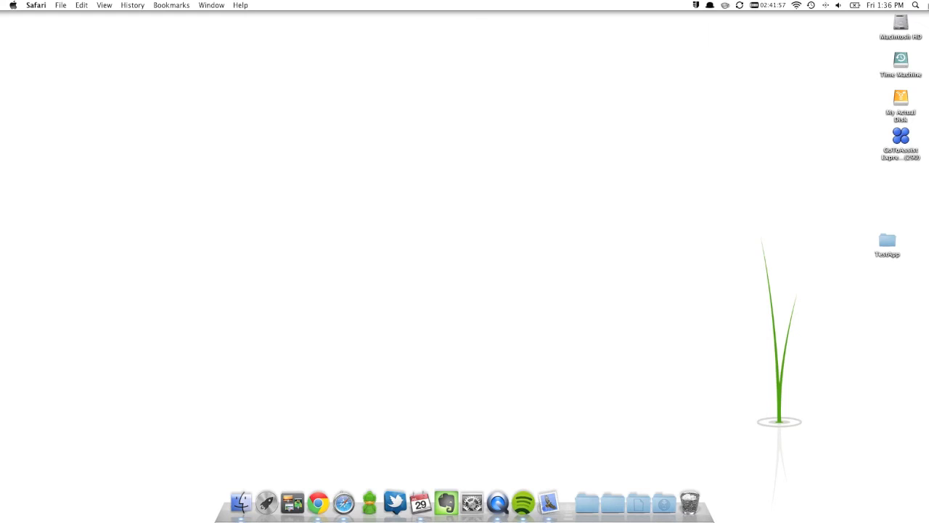
left_click(914, 6)
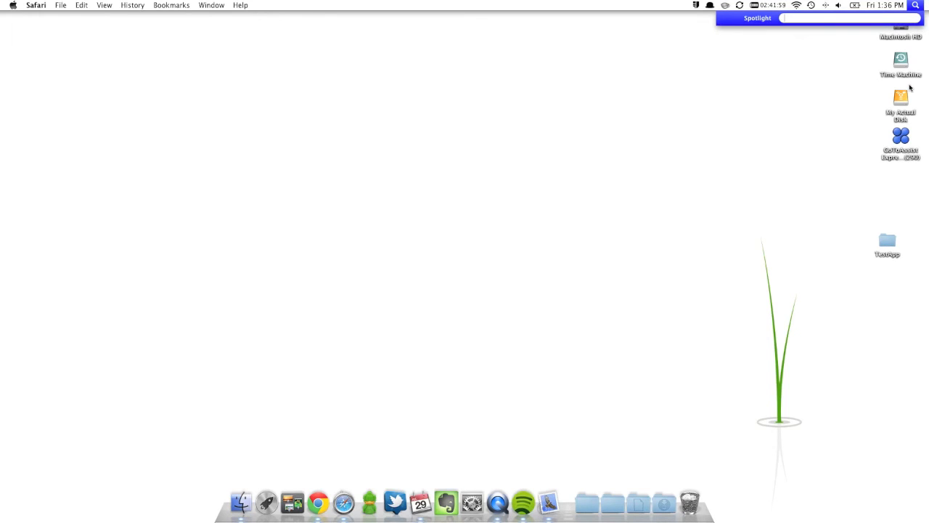
left_click(915, 6)
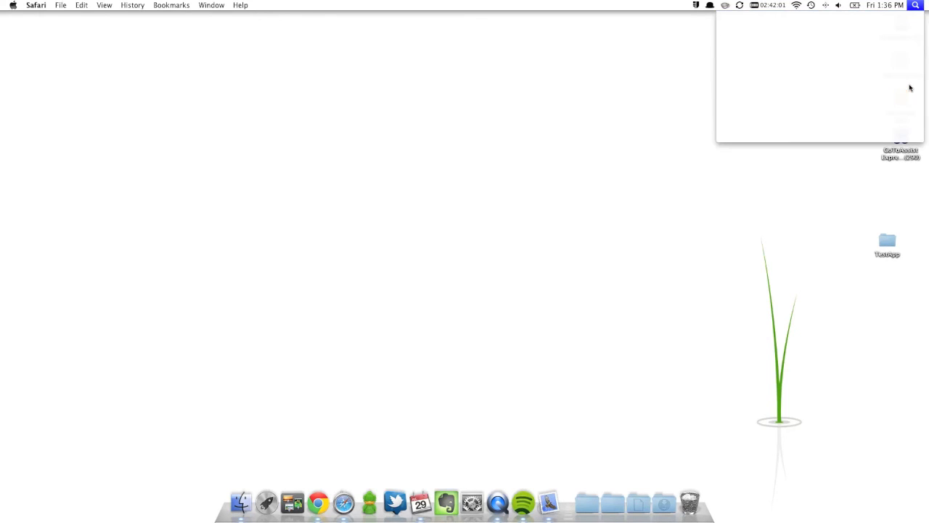
Search Spotlight for '3rd' and arrow down to preview the 3rd.m4v movie
type("opena")
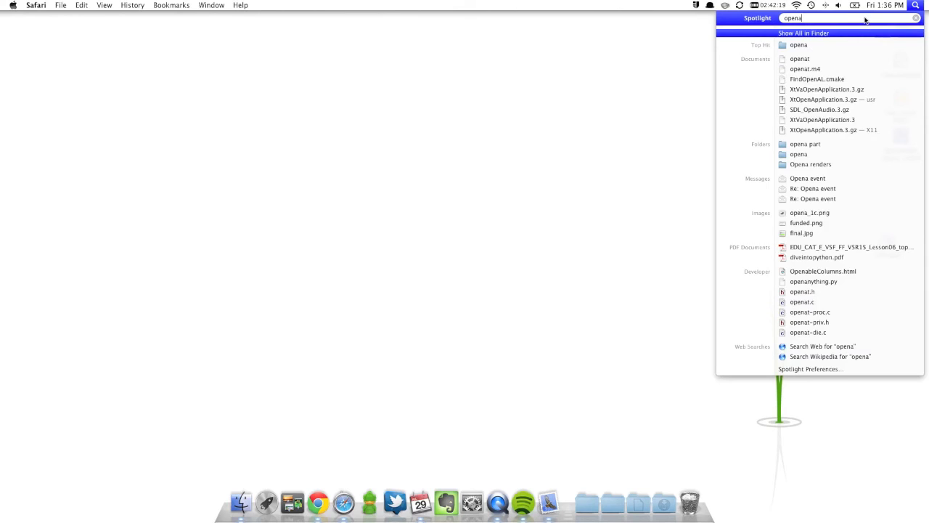
type("o3rd")
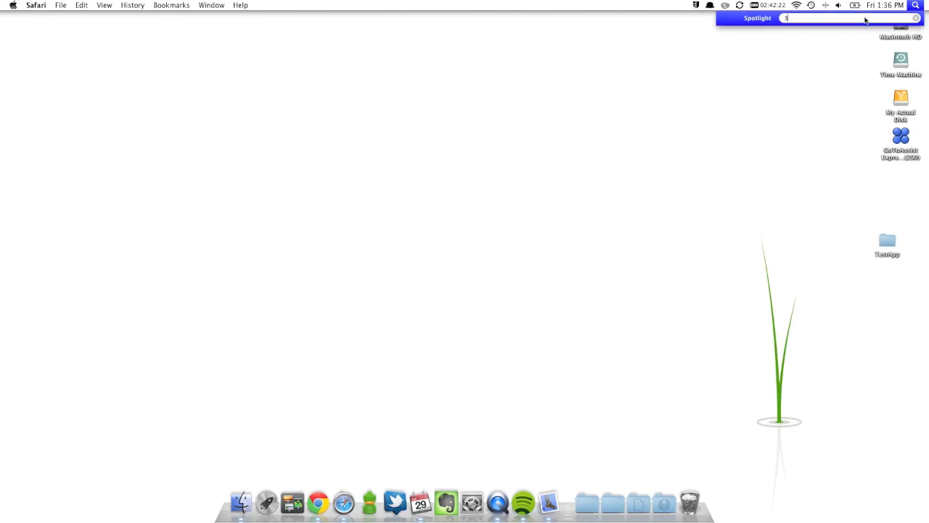
type("rd")
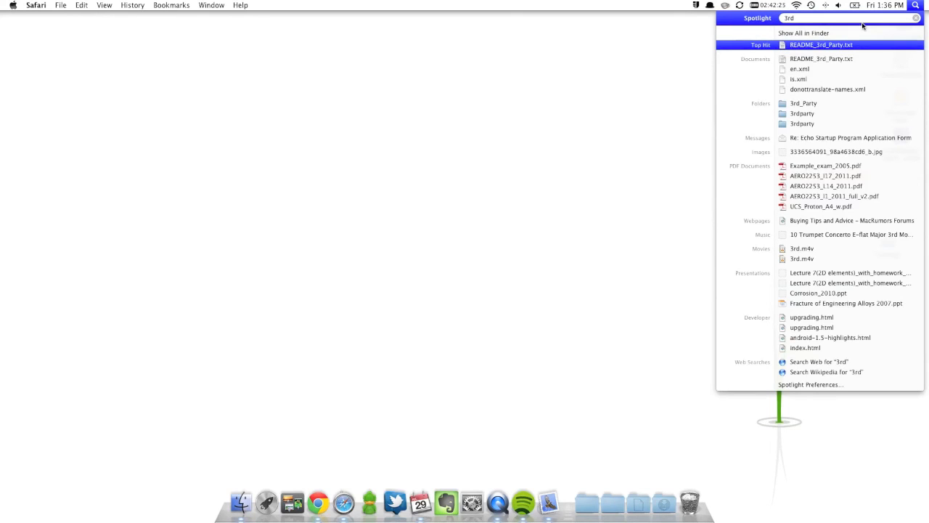
key("Down")
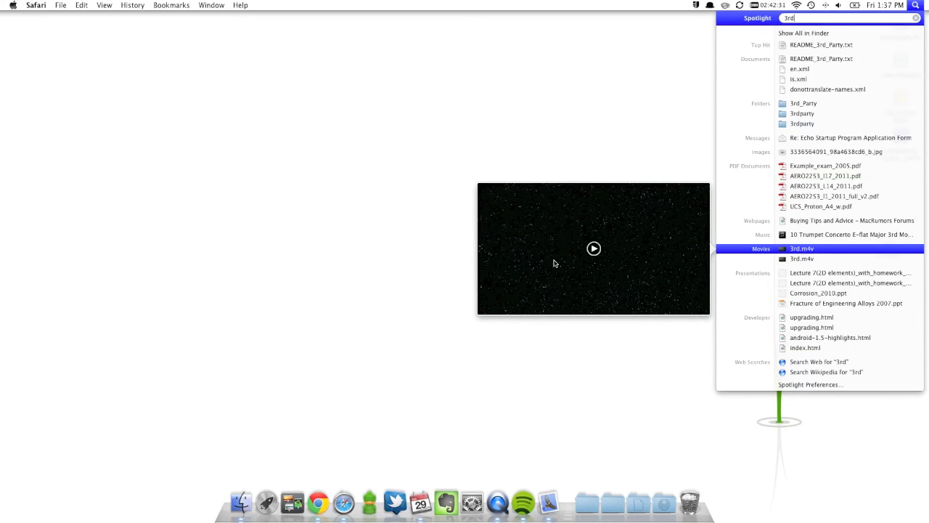
mouse_move(537, 255)
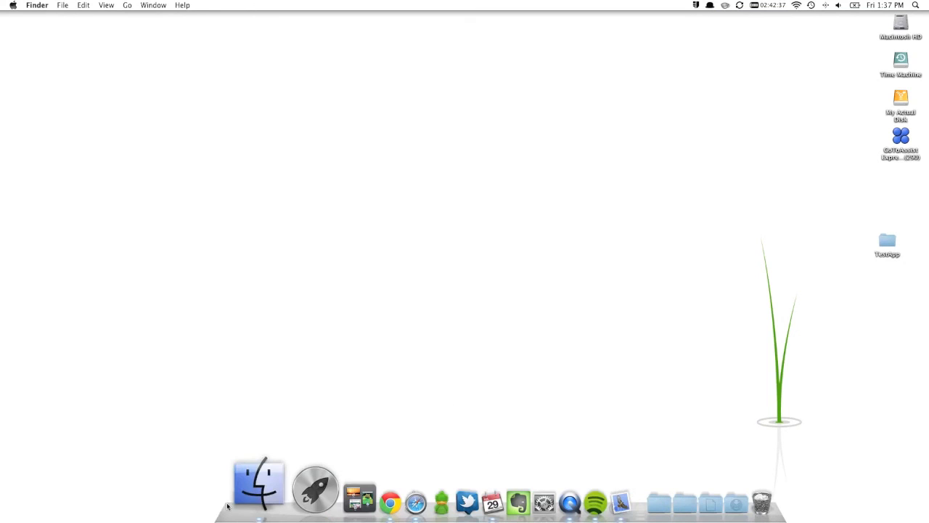
mouse_move(534, 178)
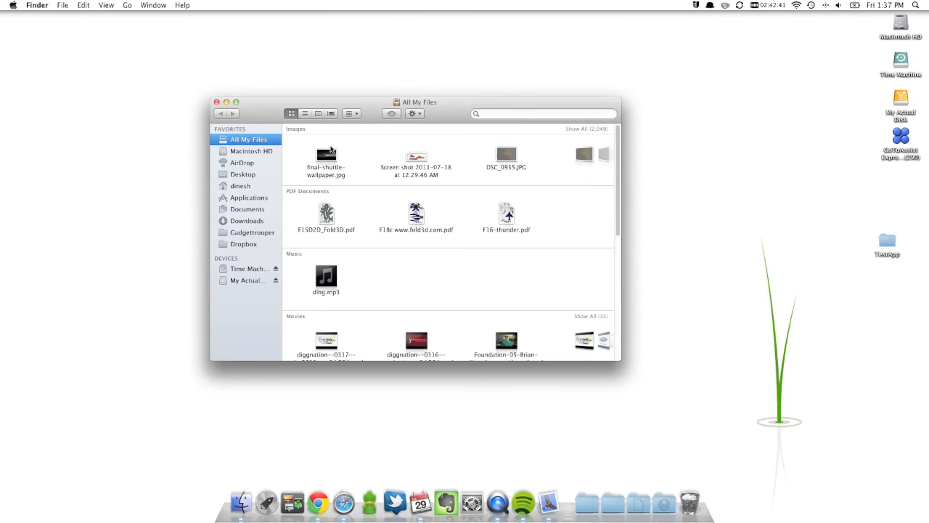
left_click(325, 154)
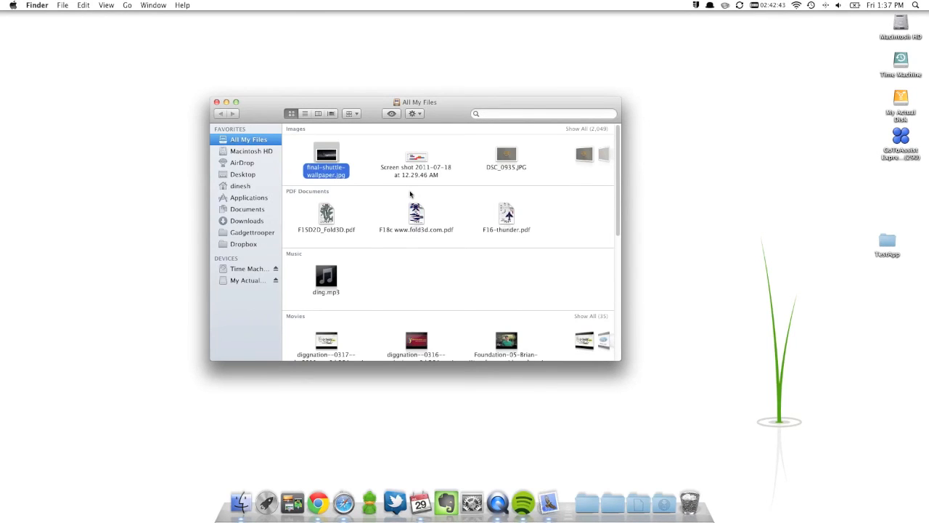
double_click(326, 154)
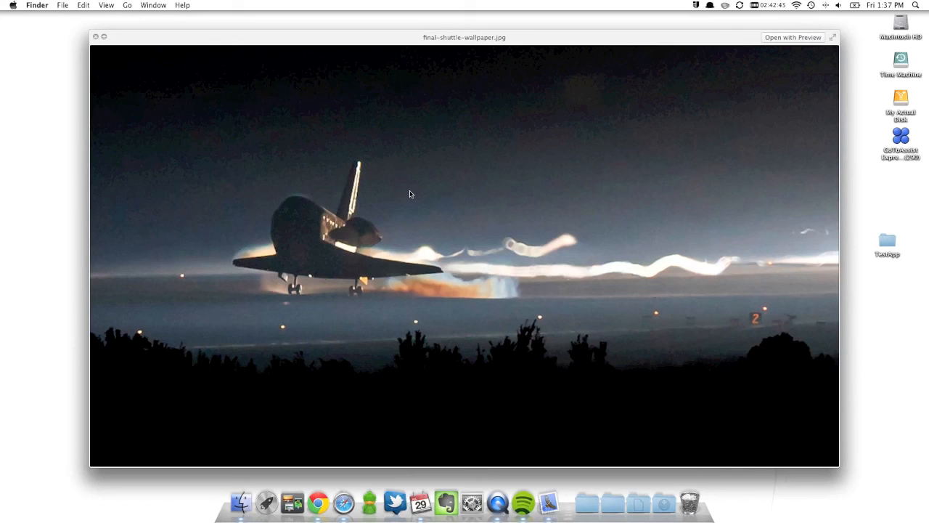
mouse_move(93, 32)
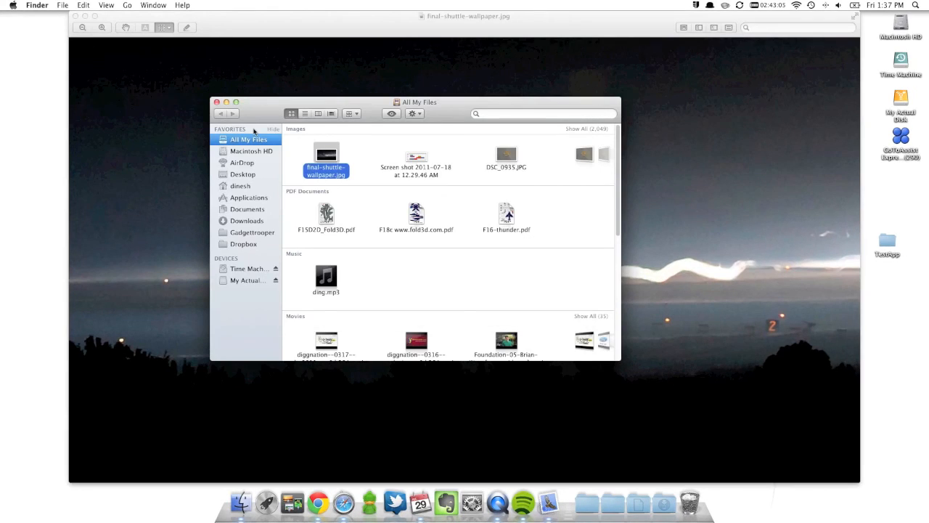
left_click(216, 101)
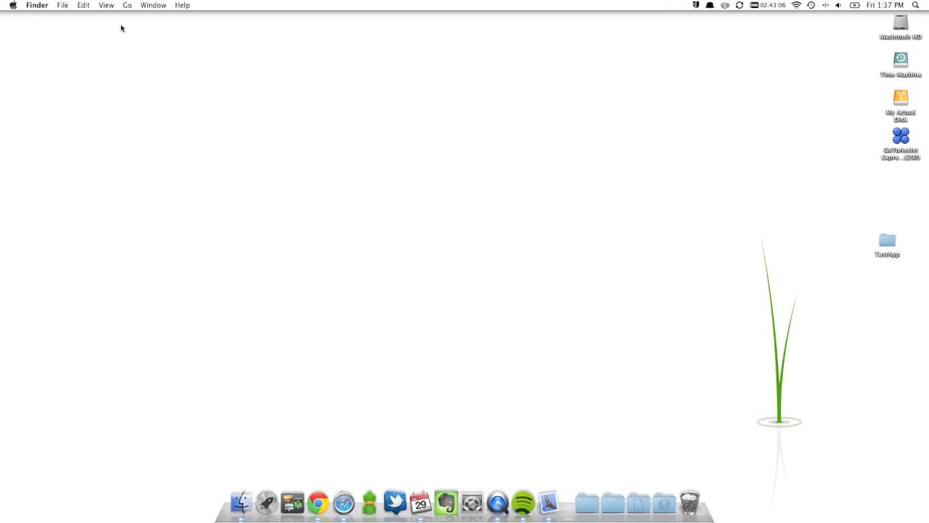
mouse_move(651, 293)
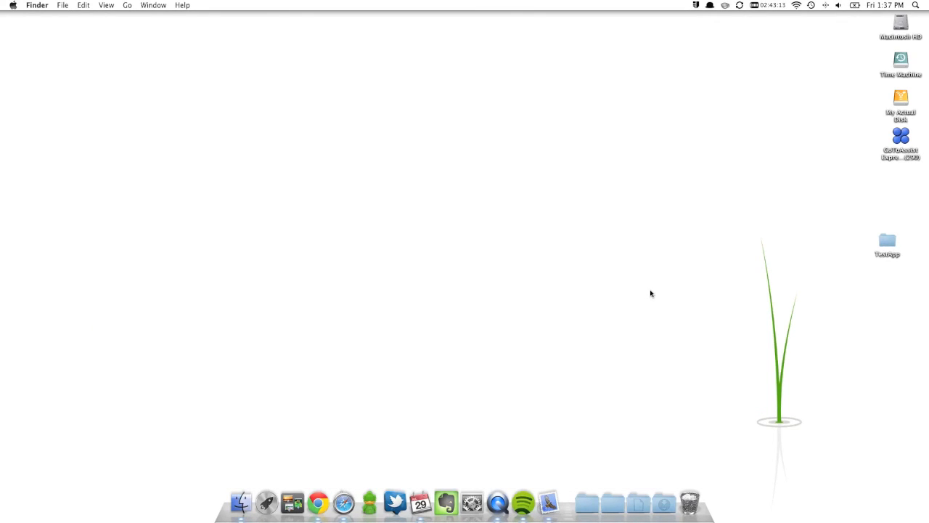
mouse_move(650, 287)
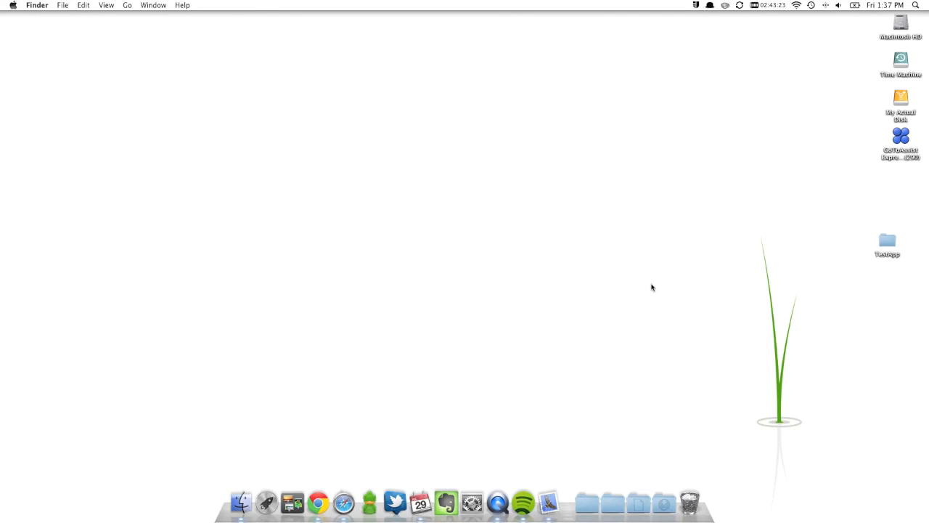
mouse_move(671, 316)
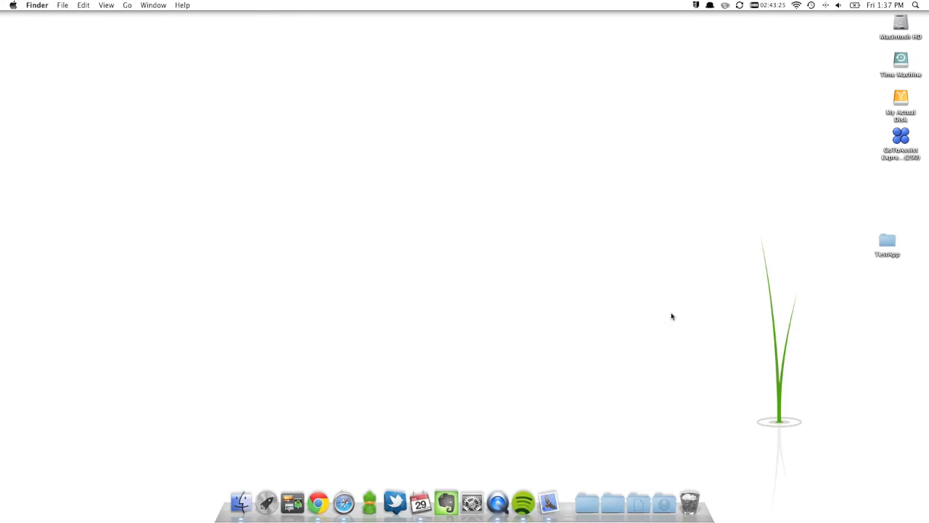
mouse_move(688, 316)
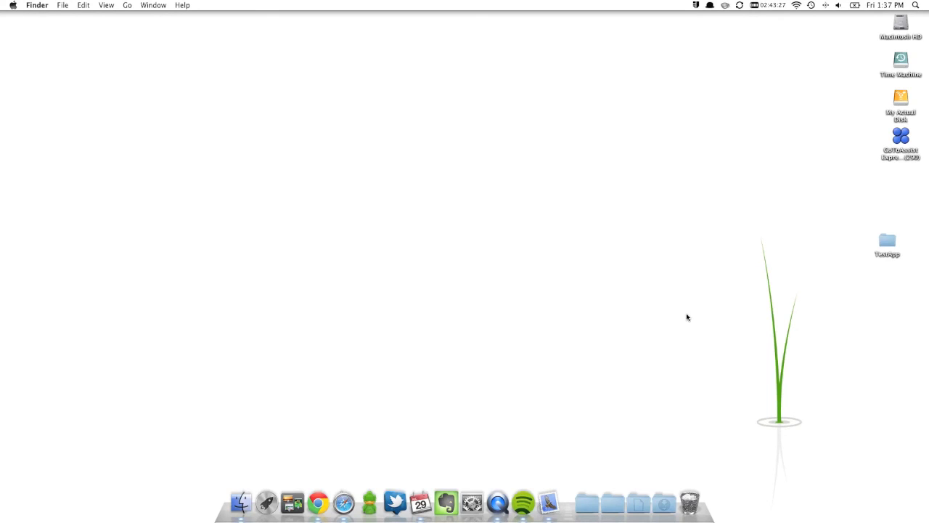